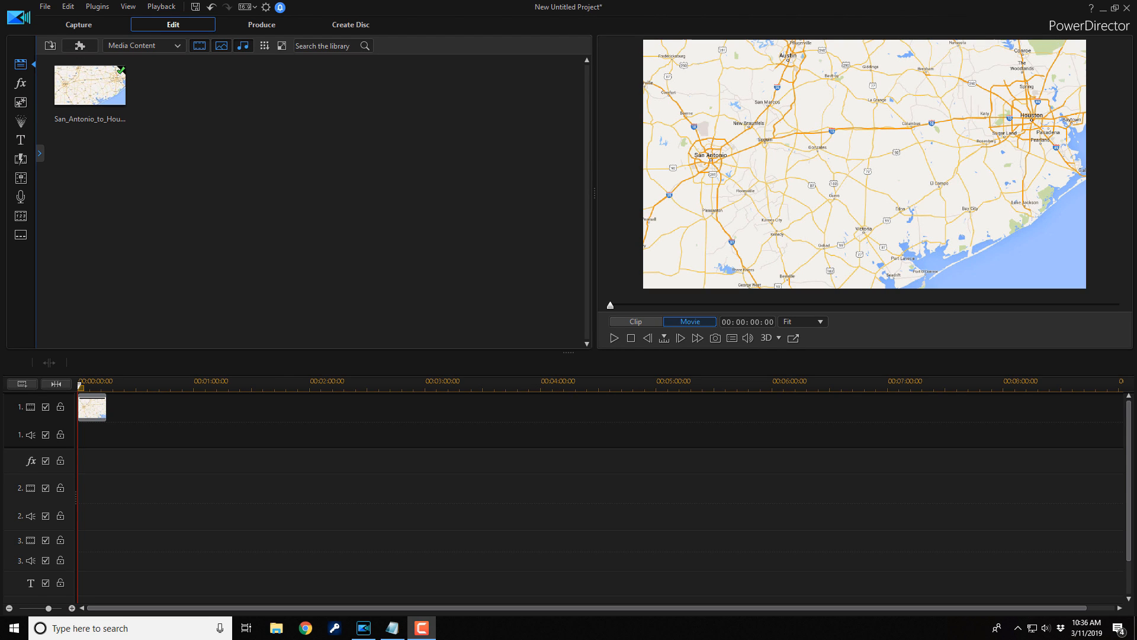
Look through the Plugins menu, then show the Particle room's animated-object library with its Custom category.
click(91, 406)
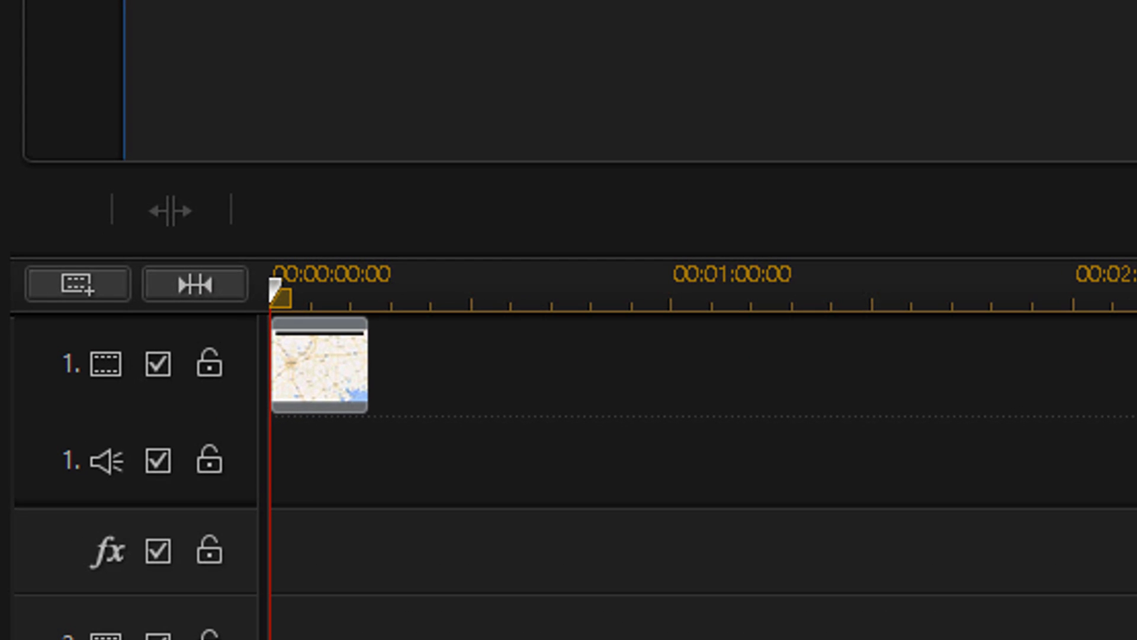
mouse_move(312, 406)
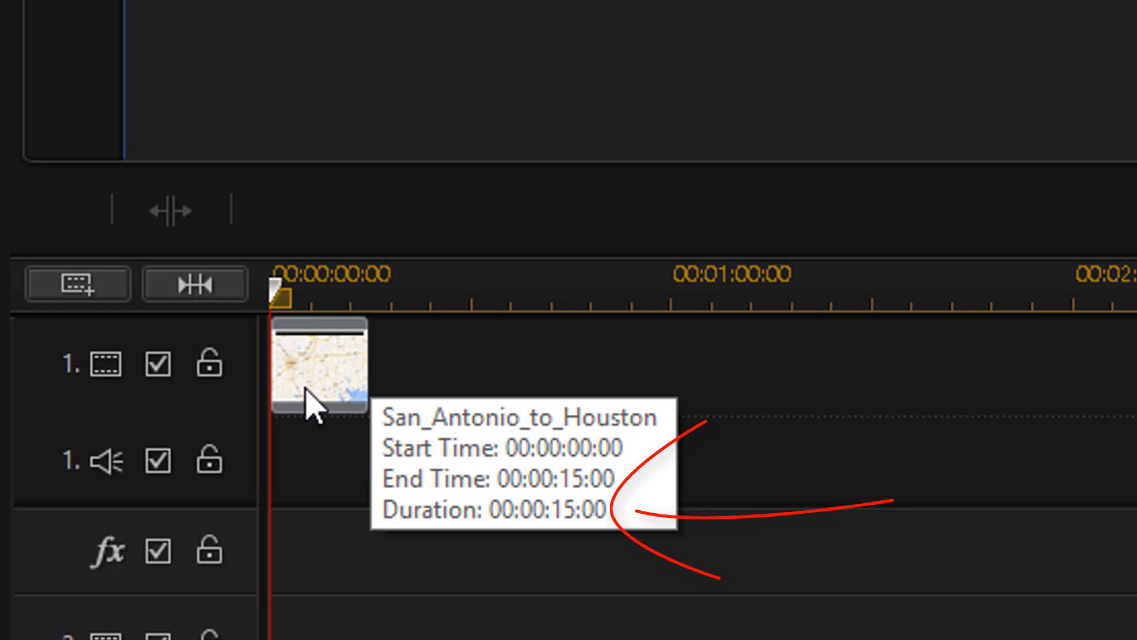
mouse_move(318, 402)
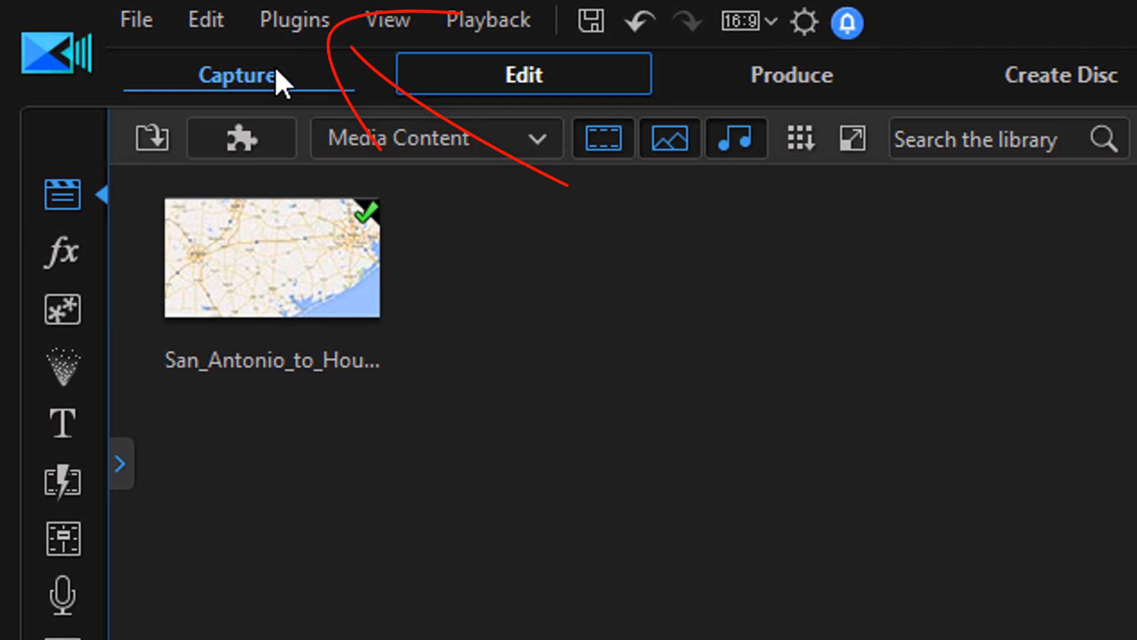
mouse_move(295, 20)
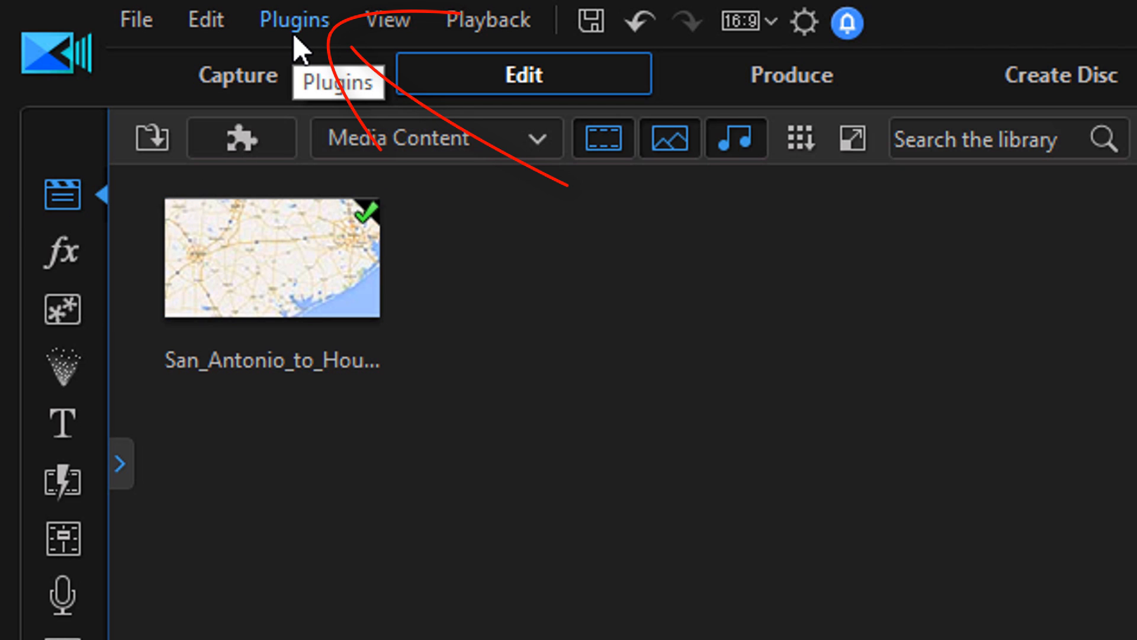
click(293, 20)
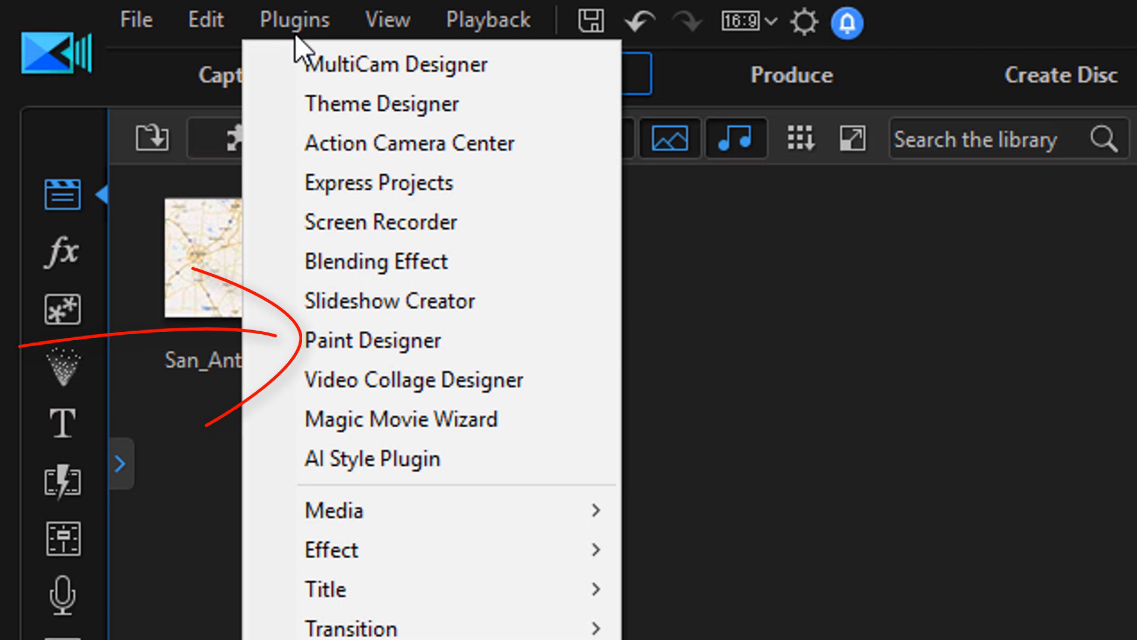
mouse_move(348, 342)
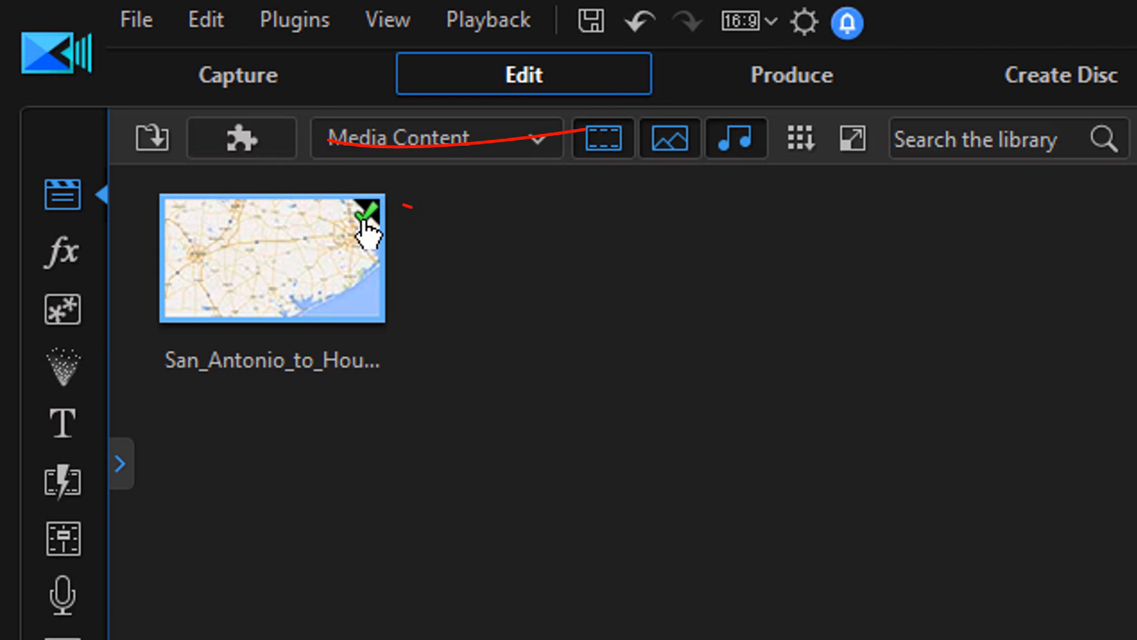
mouse_move(240, 138)
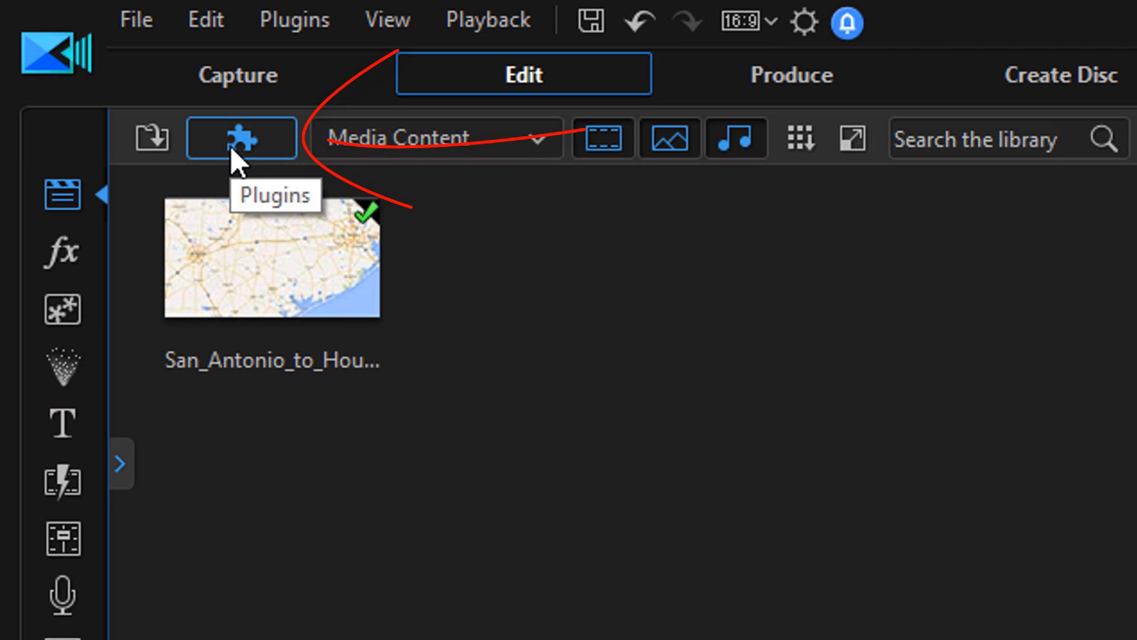
click(240, 138)
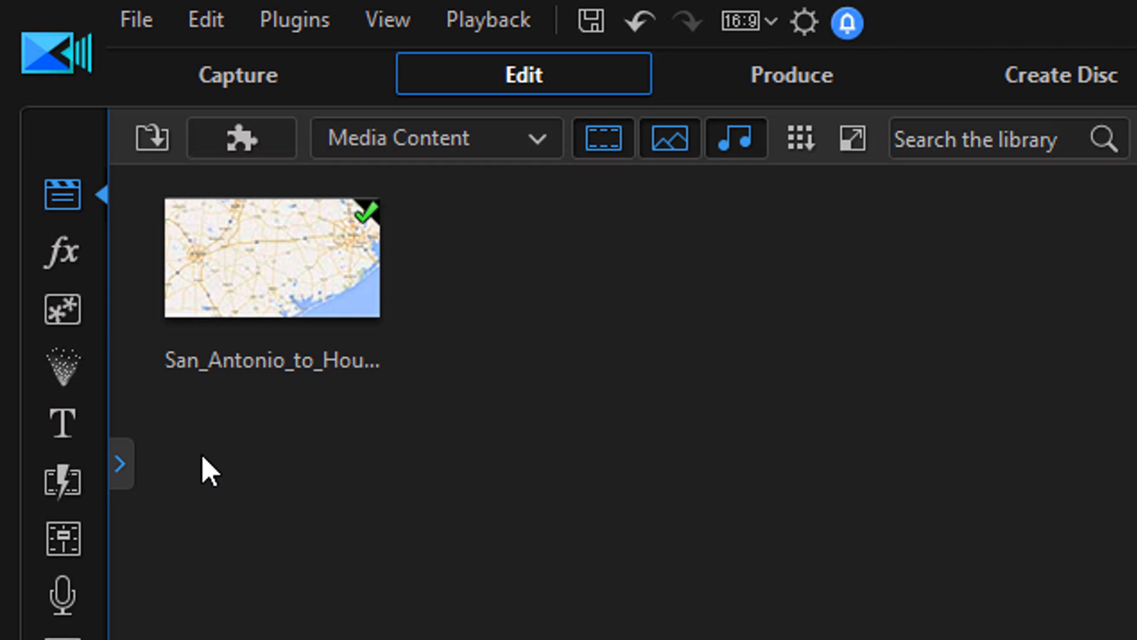
mouse_move(63, 310)
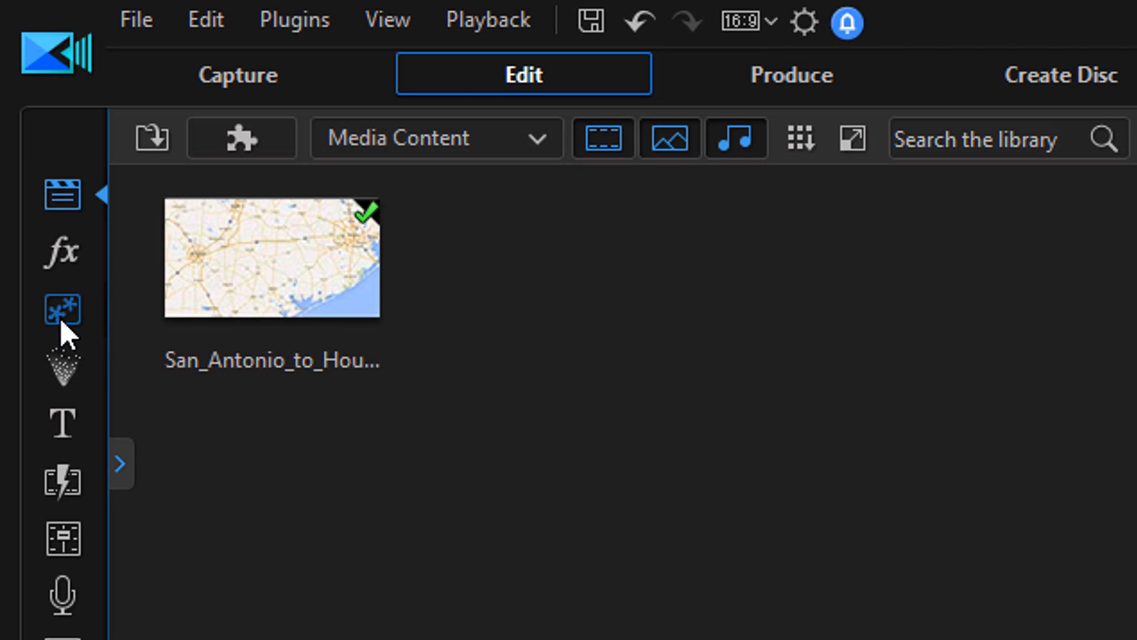
click(63, 309)
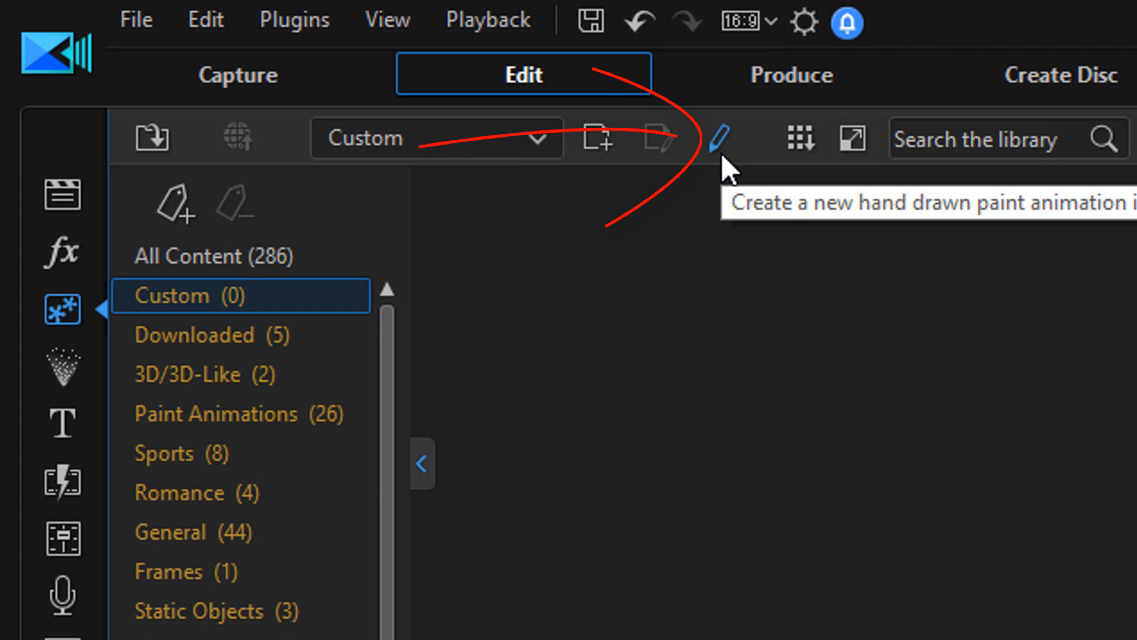
mouse_move(726, 172)
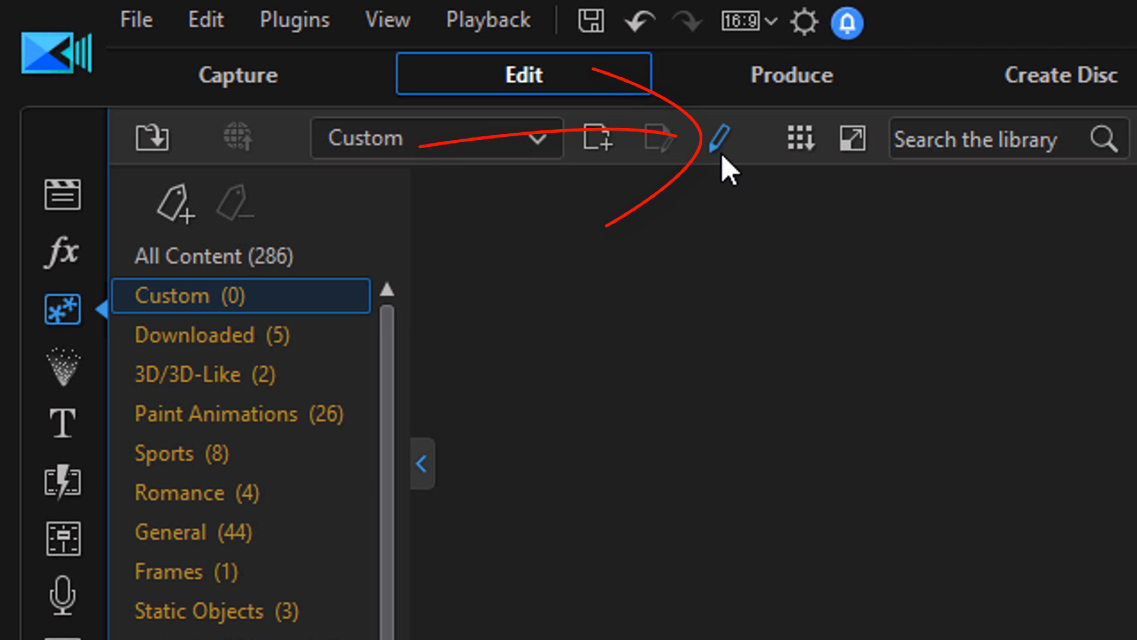
Start a new Paint Designer animation over the map, trying the Pen, Crayon, Chalk and Eraser tools.
click(719, 137)
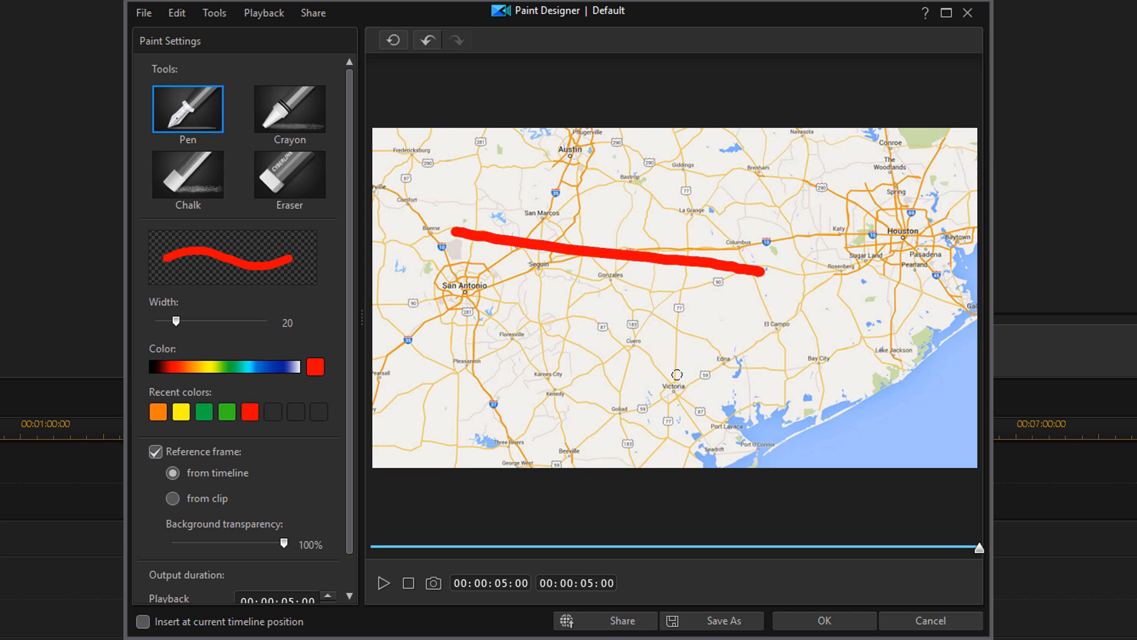
click(289, 109)
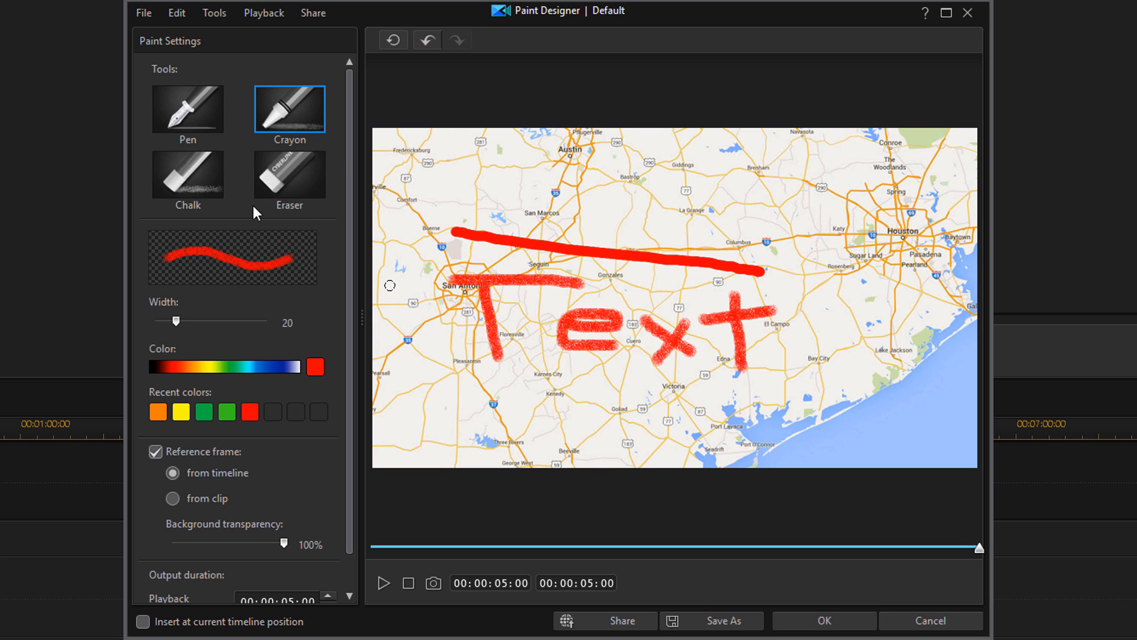
click(187, 174)
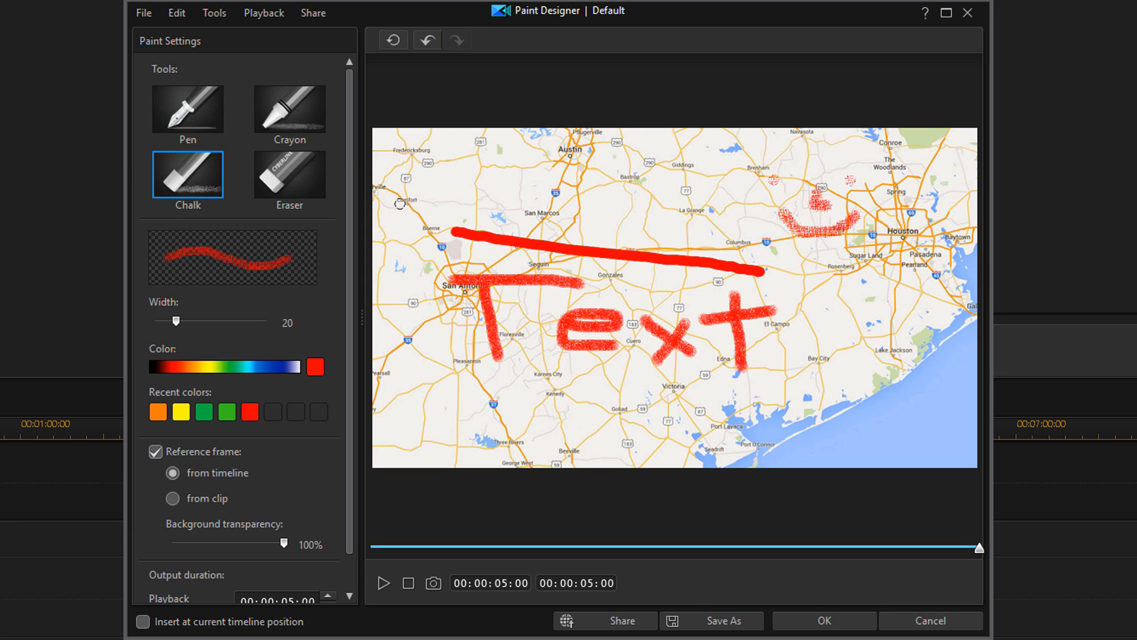
click(289, 174)
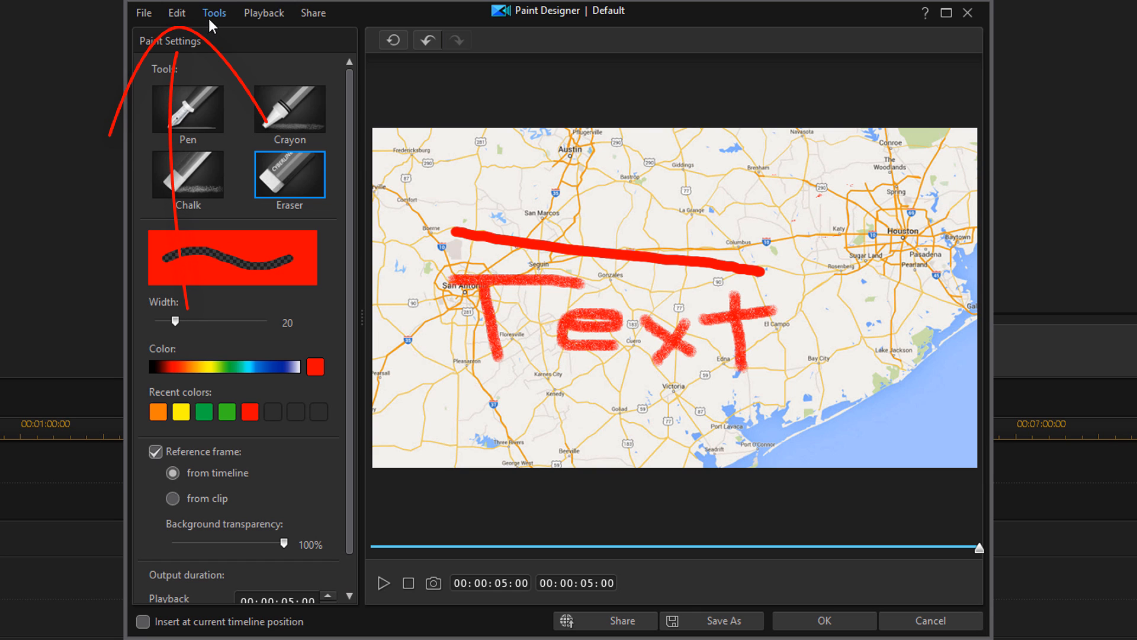
mouse_move(175, 13)
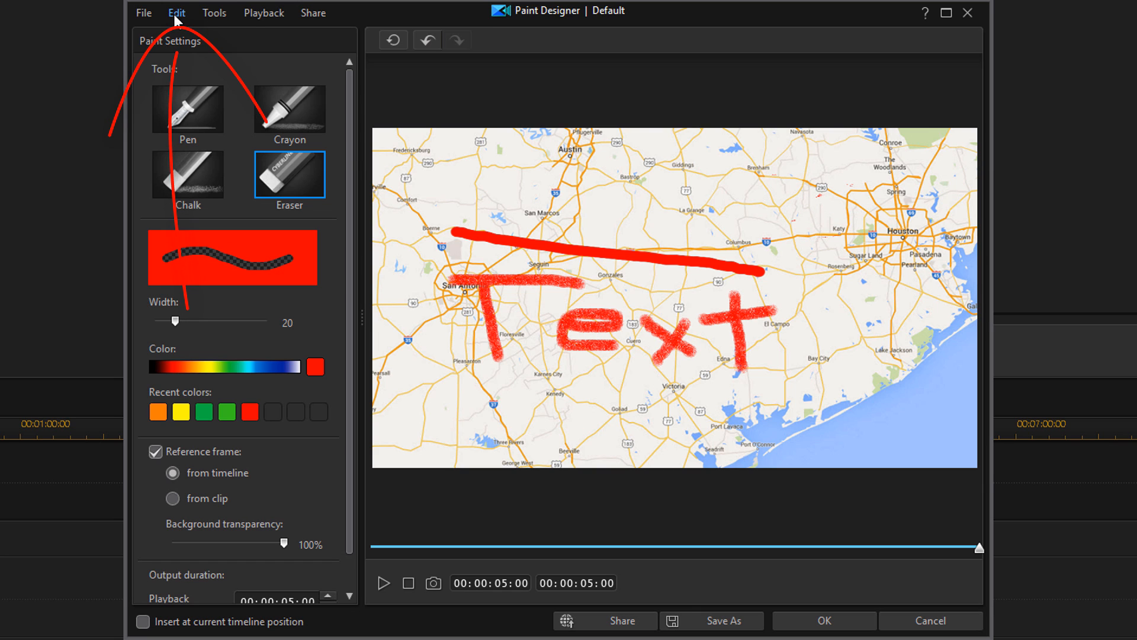
Clean the canvas via Edit, confirming the warning so the red line and 'Text' are wiped.
click(176, 12)
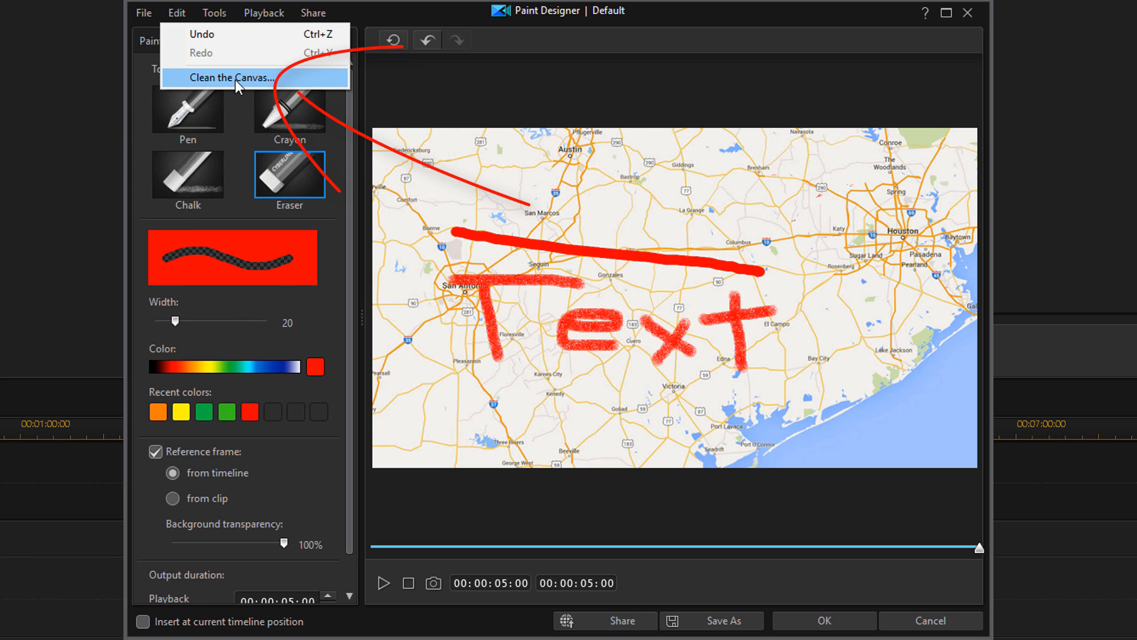
click(230, 77)
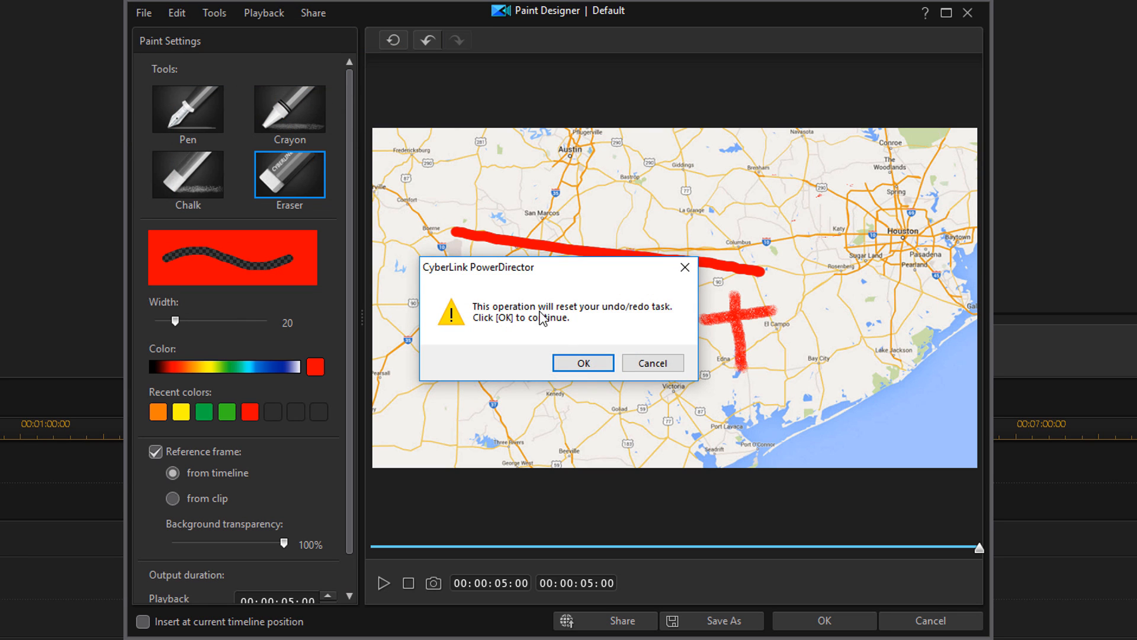
click(583, 362)
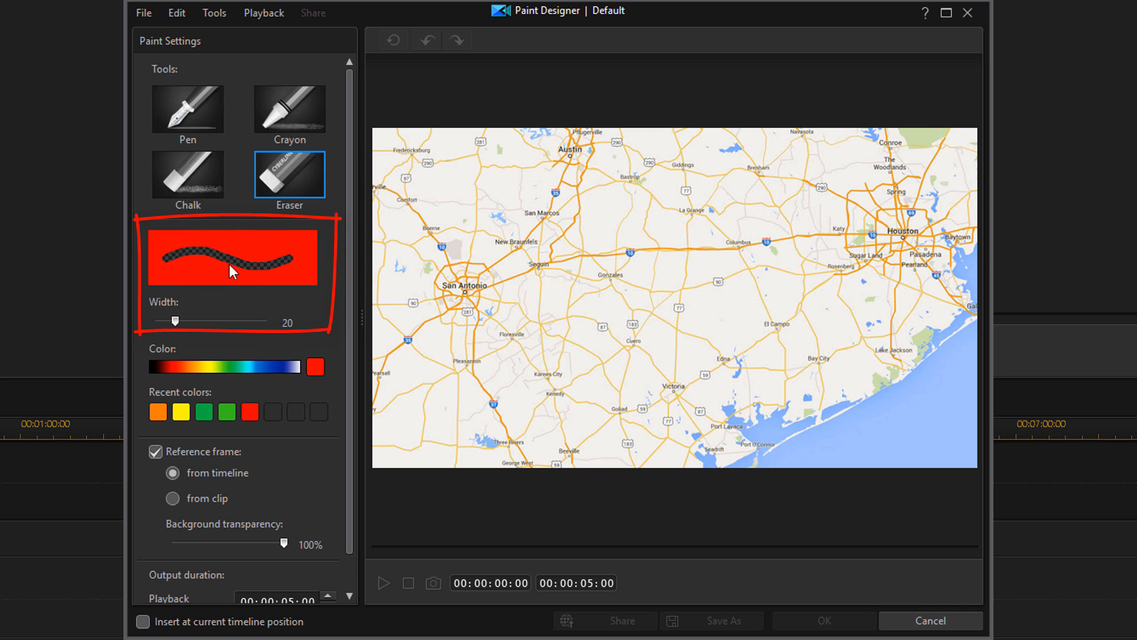
mouse_move(194, 334)
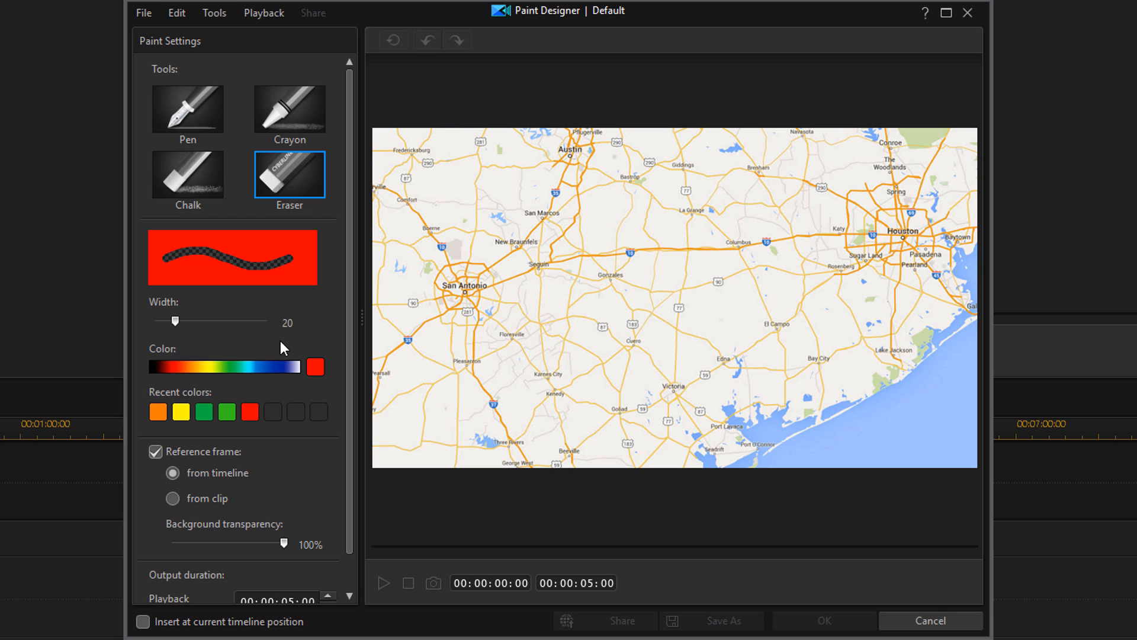
mouse_move(180, 367)
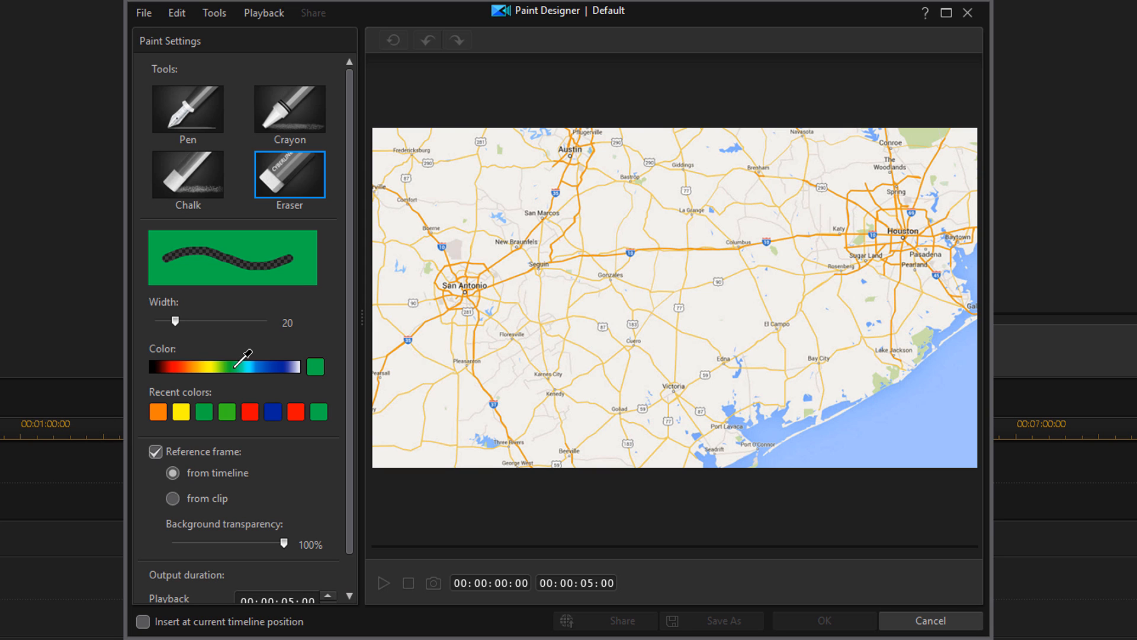
mouse_move(316, 366)
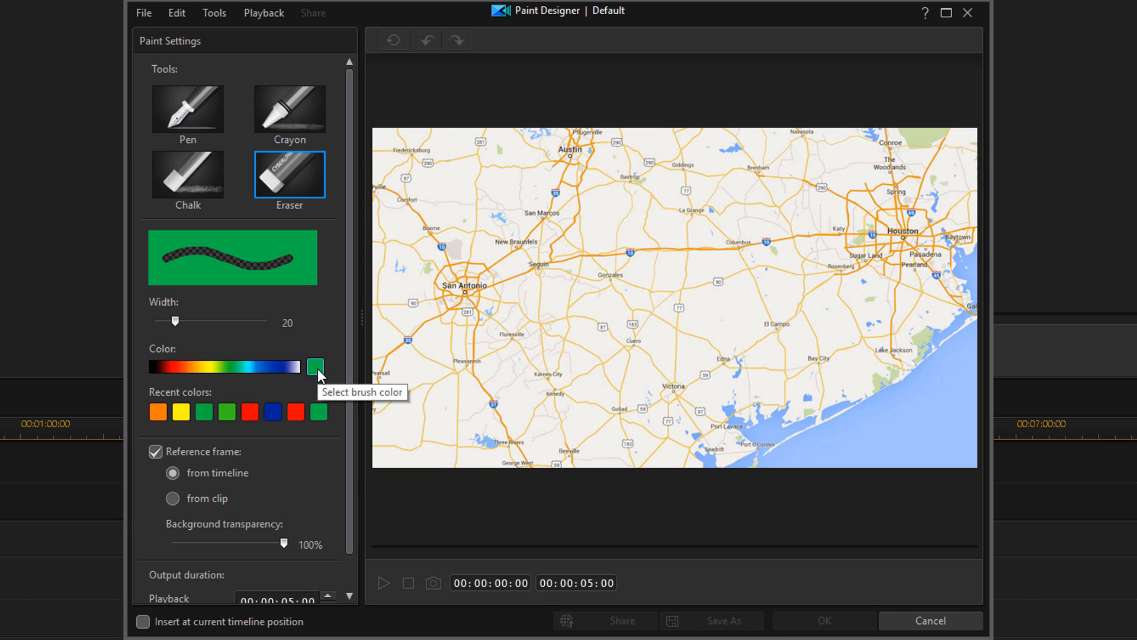
Pick red from the Color dialog's basic colours as the brush colour.
click(315, 366)
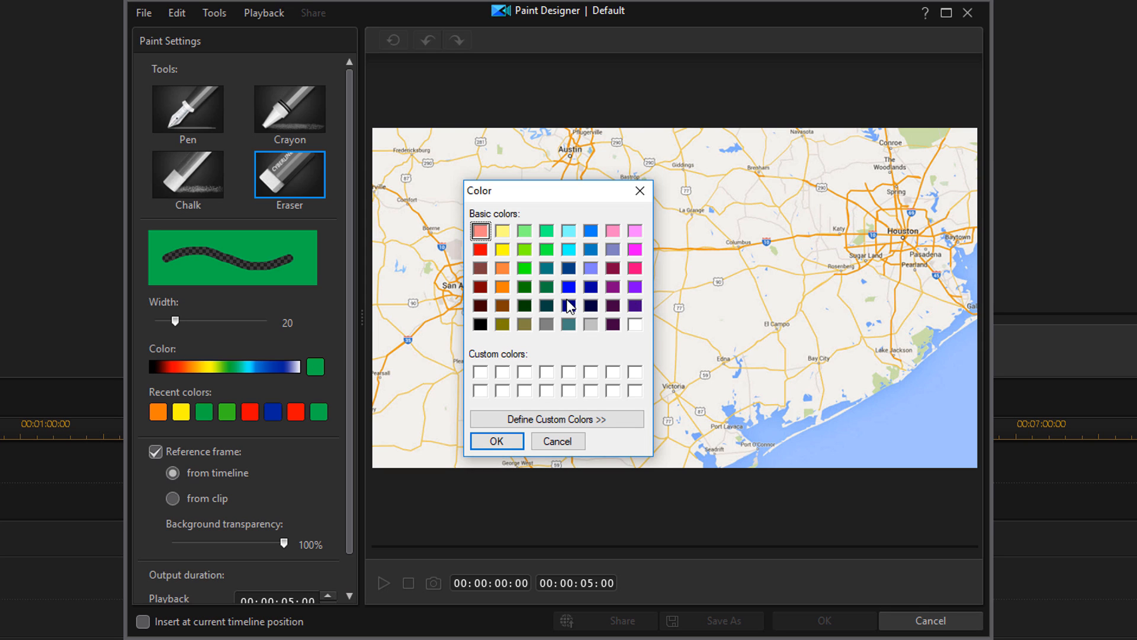
mouse_move(472, 263)
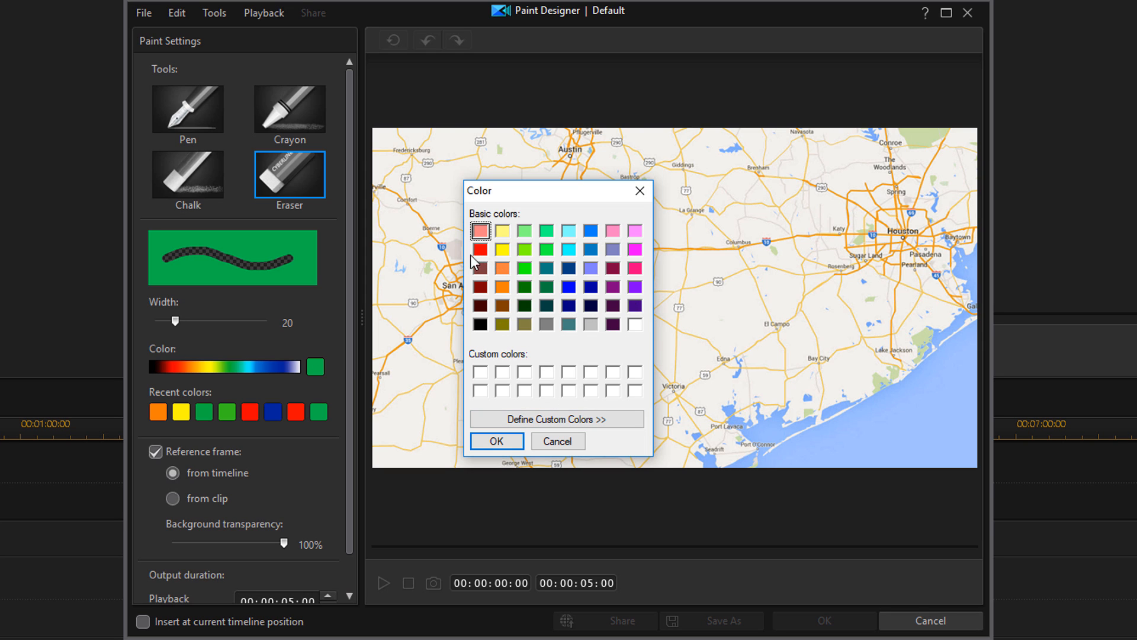
click(480, 249)
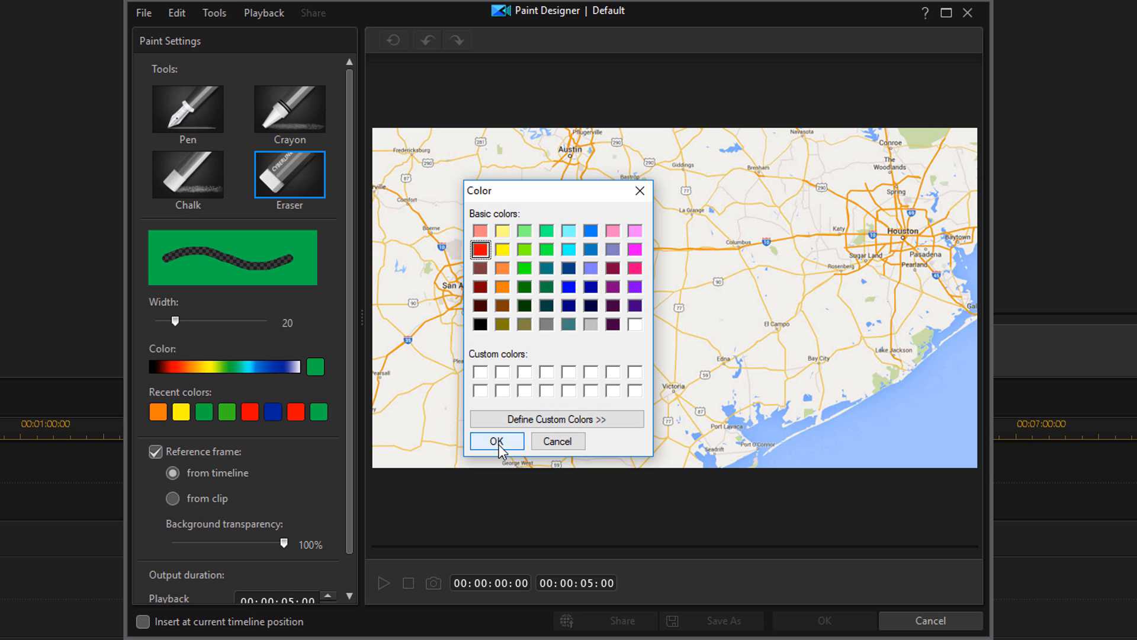
click(495, 441)
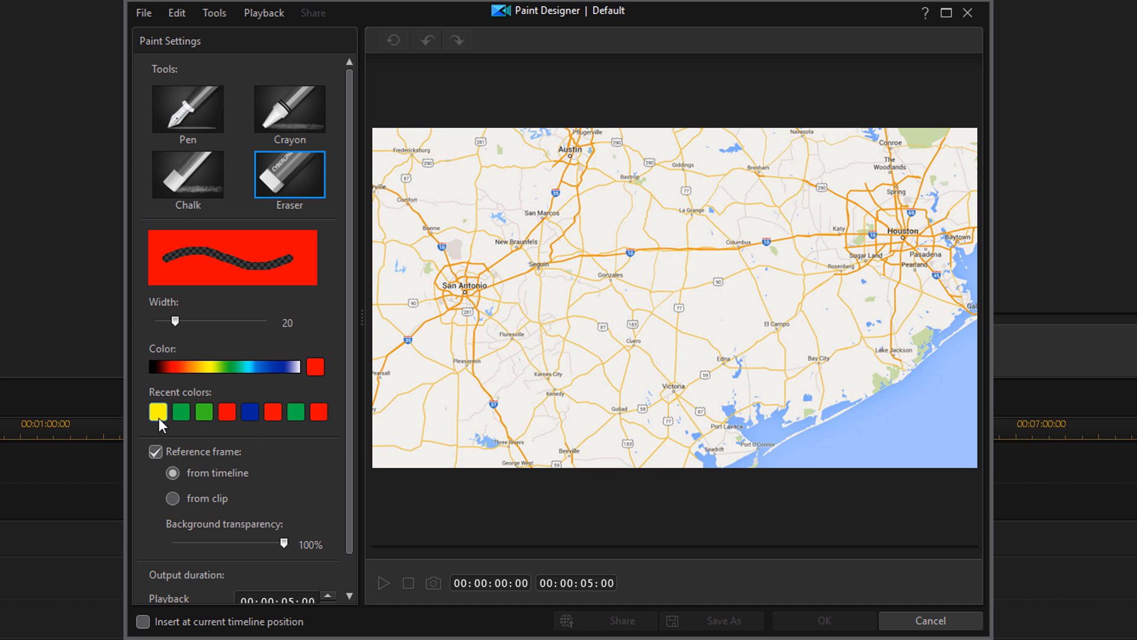
Try yellow and the other recent-colour swatches, ending back on red.
click(158, 411)
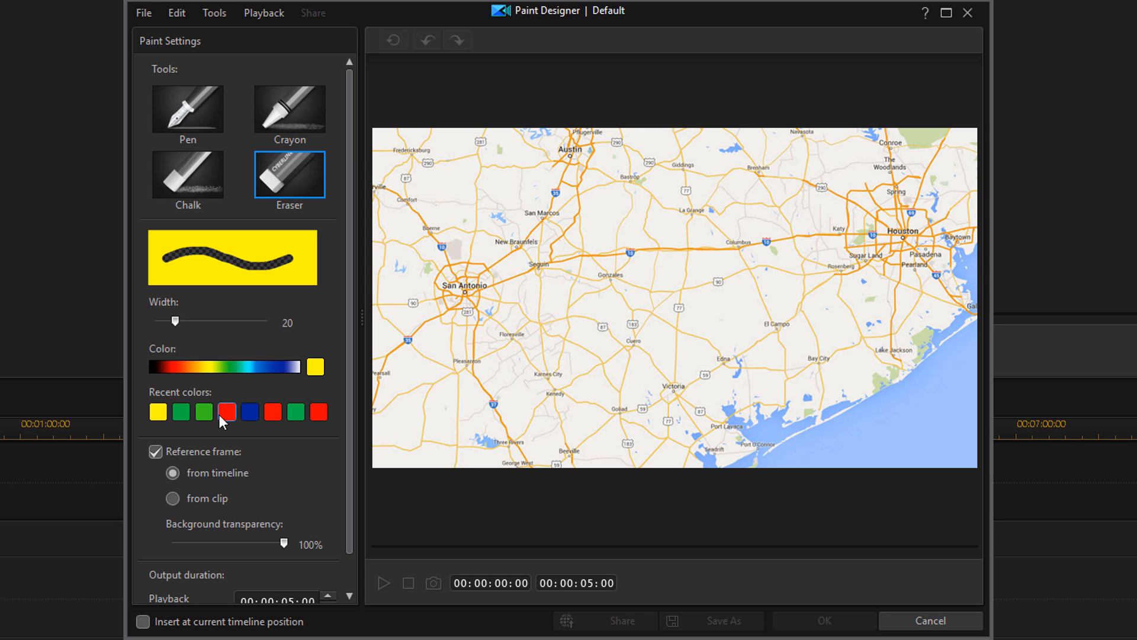
click(249, 411)
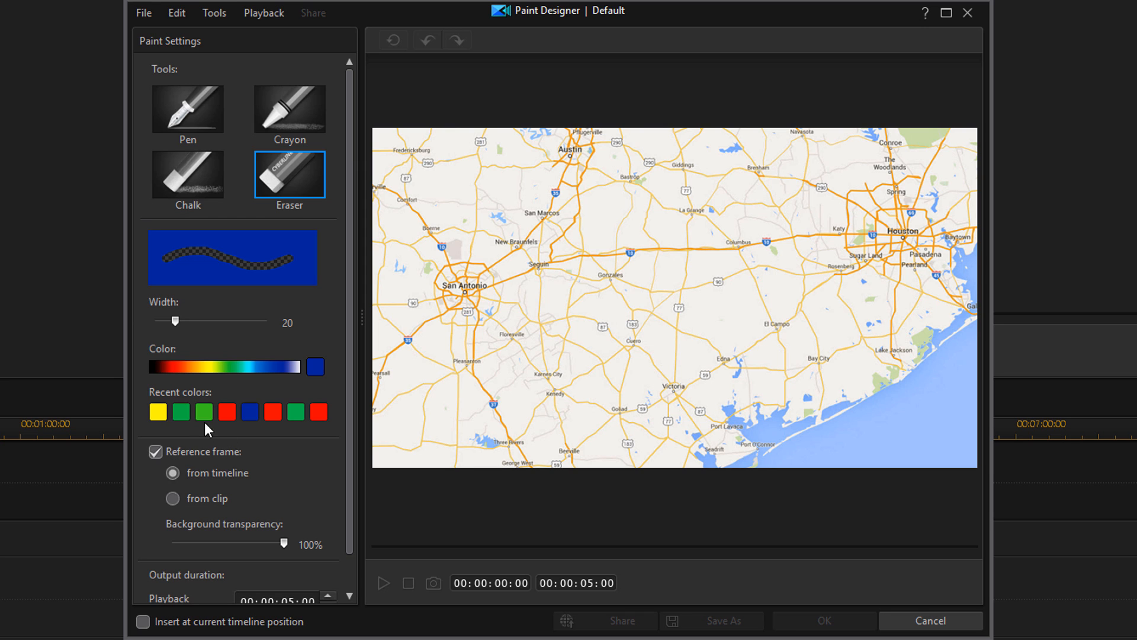
click(318, 412)
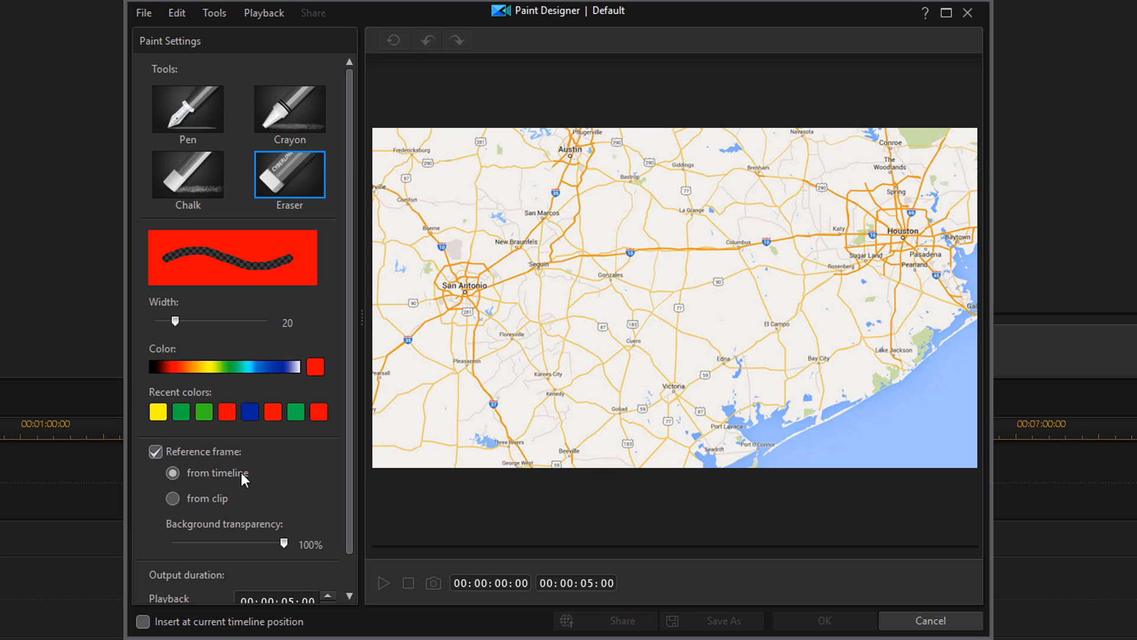
mouse_move(270, 477)
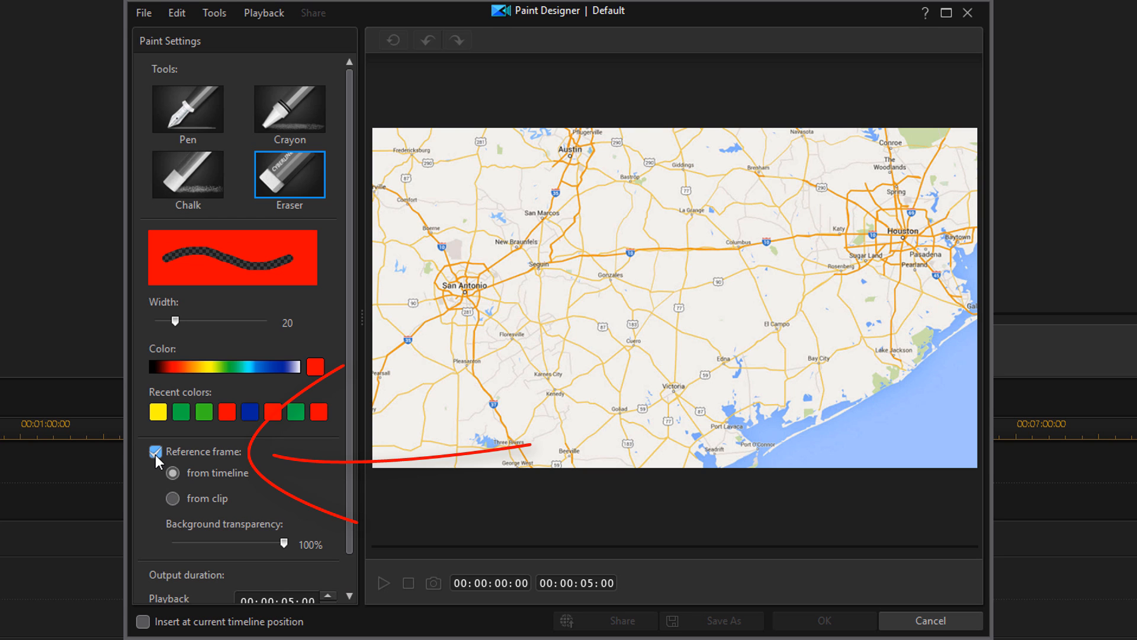
Hide the map reference frame and draw a red test scribble with the Pen.
click(154, 451)
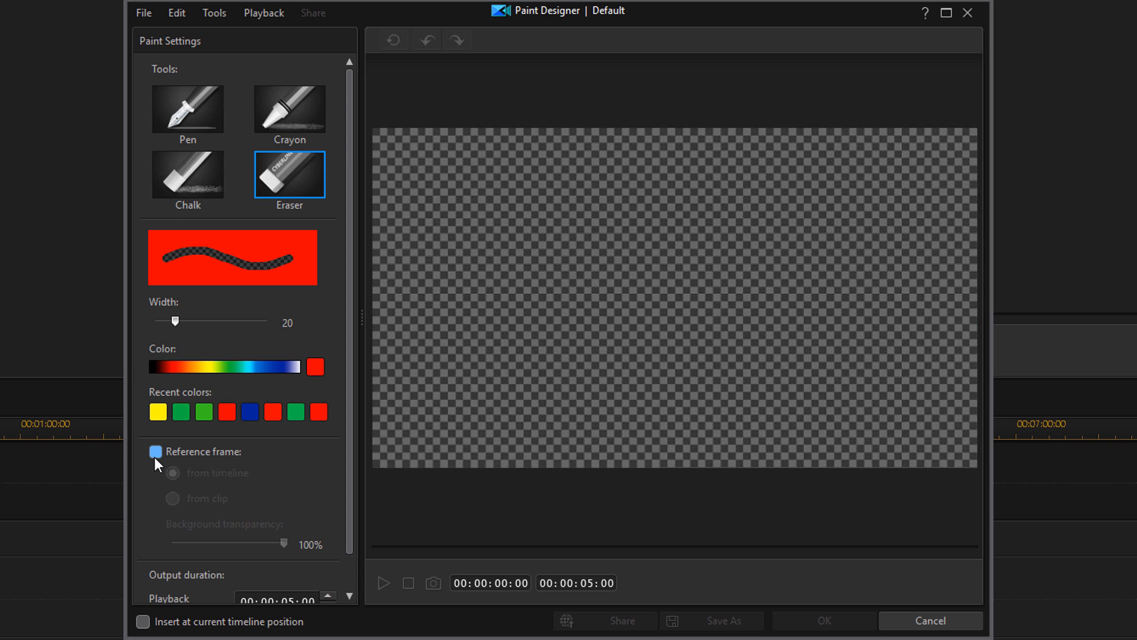
click(156, 452)
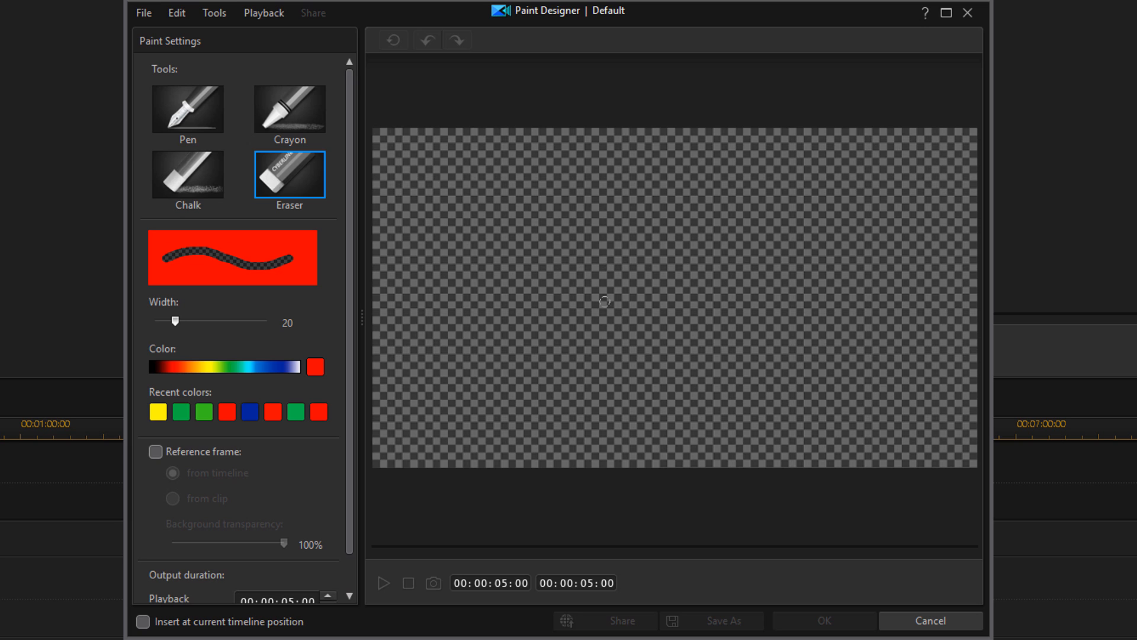
click(187, 109)
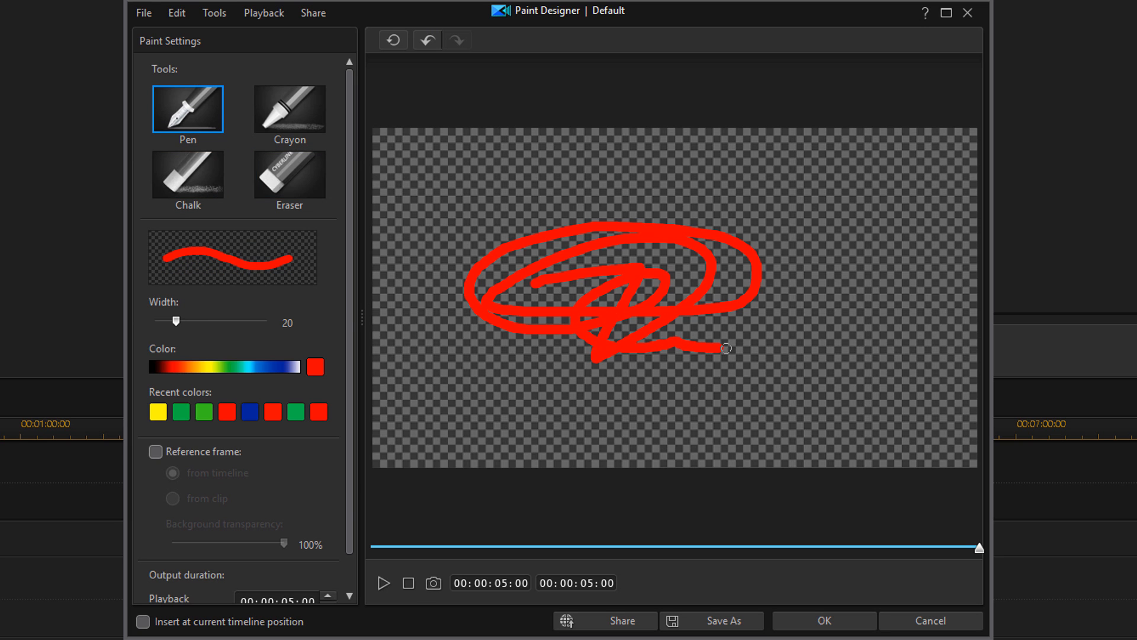
click(392, 40)
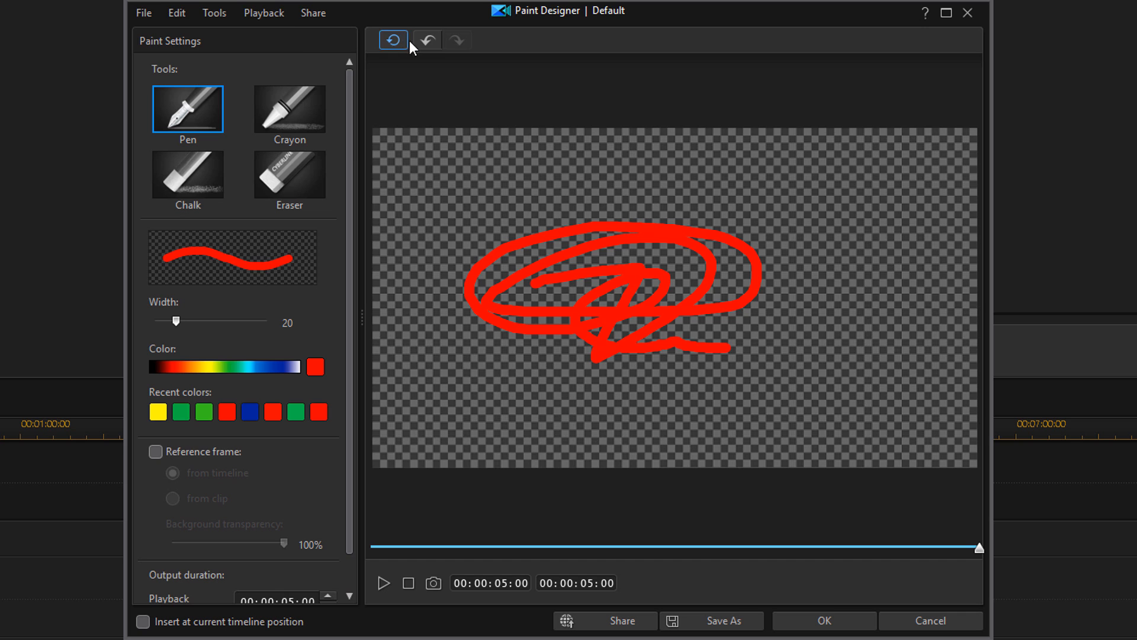
Choose Edit > Clean the Canvas to wipe the test scribble.
click(176, 13)
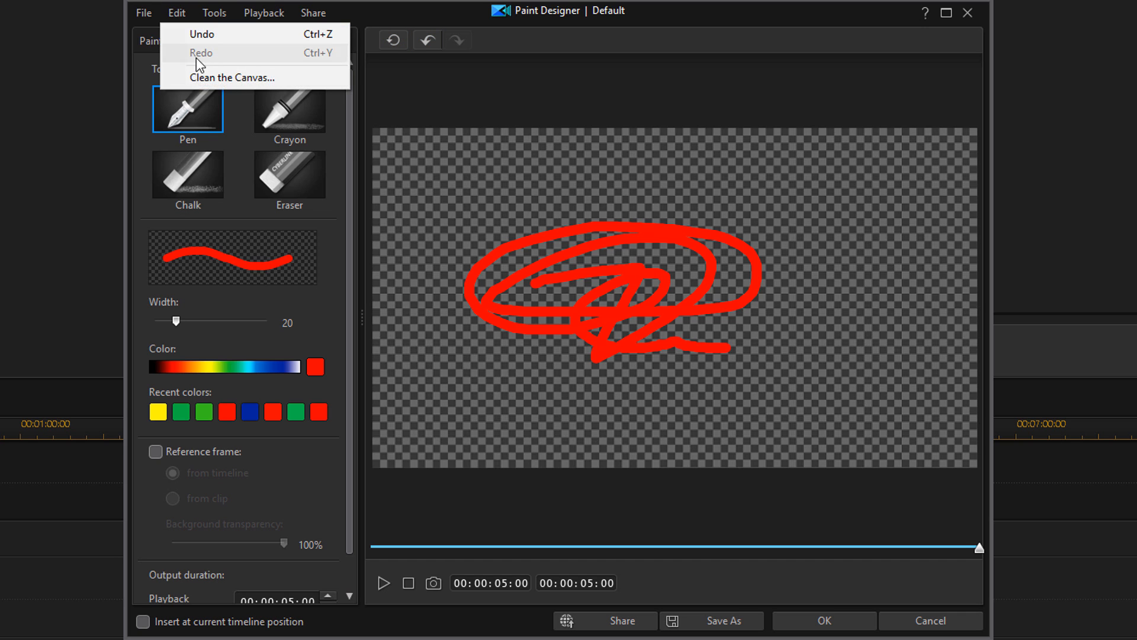
click(229, 78)
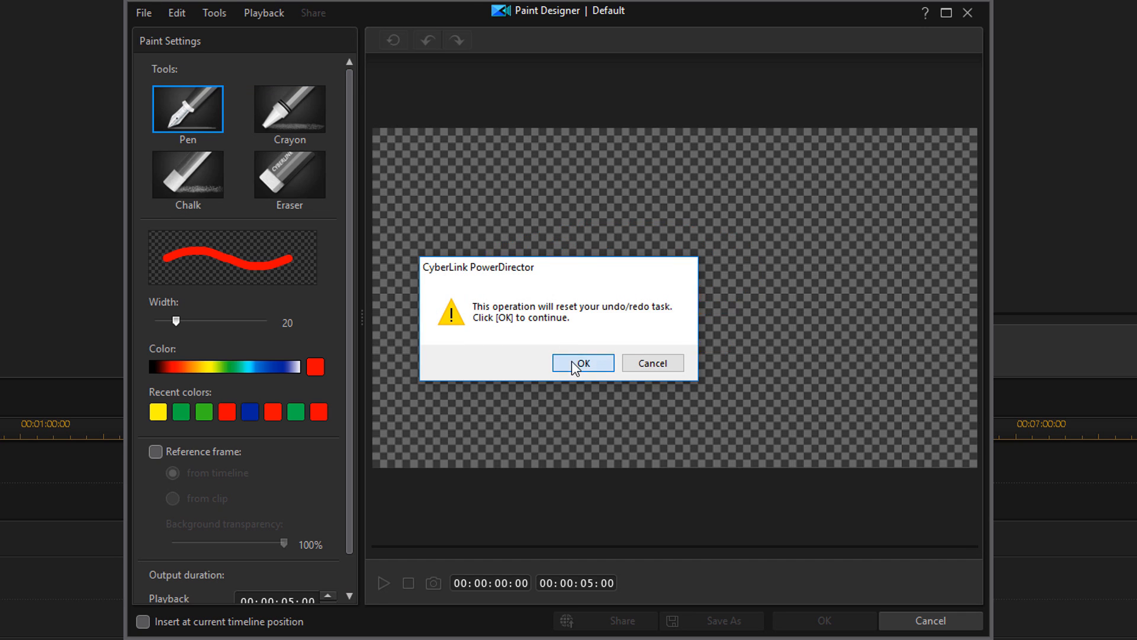
Confirm clearing the canvas, restore the reference frame, and try 'from clip' as its source.
click(581, 363)
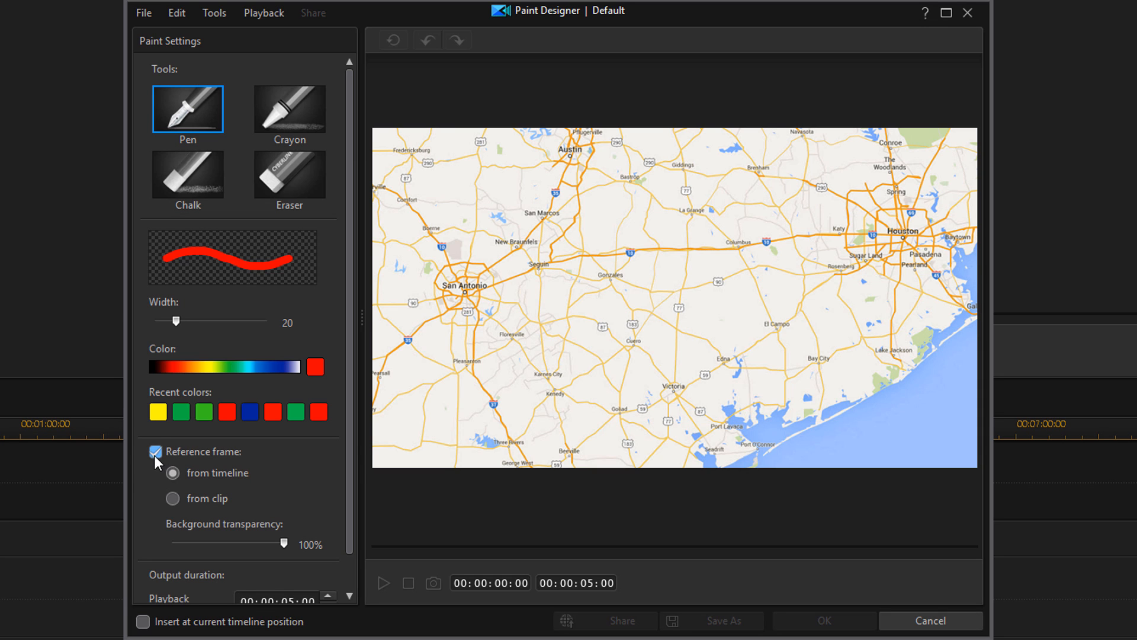
mouse_move(193, 495)
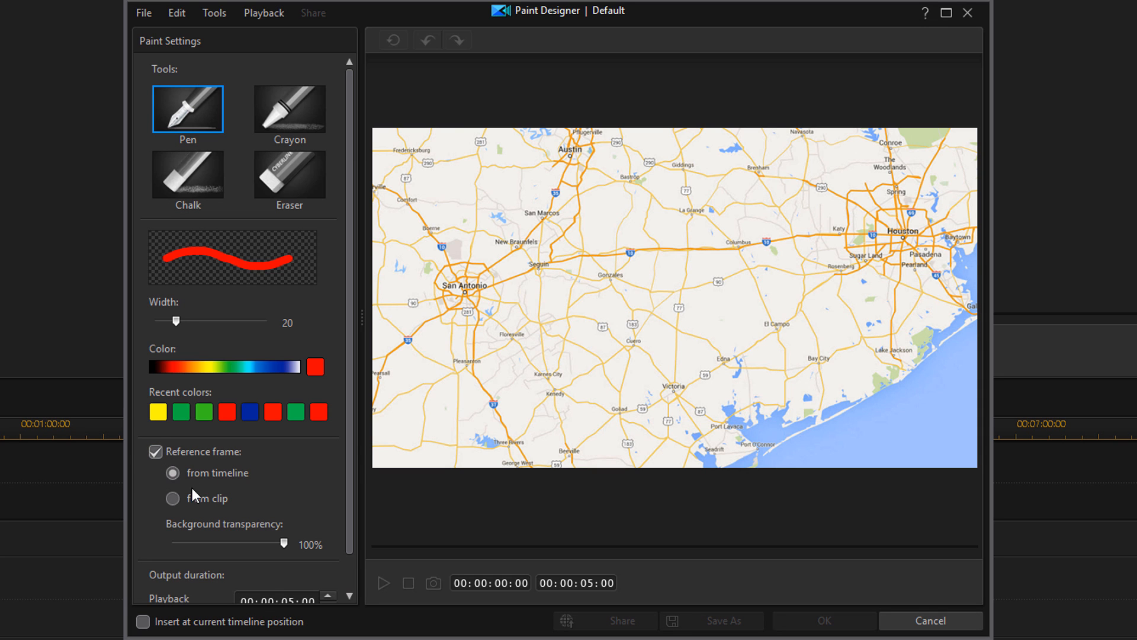
mouse_move(237, 493)
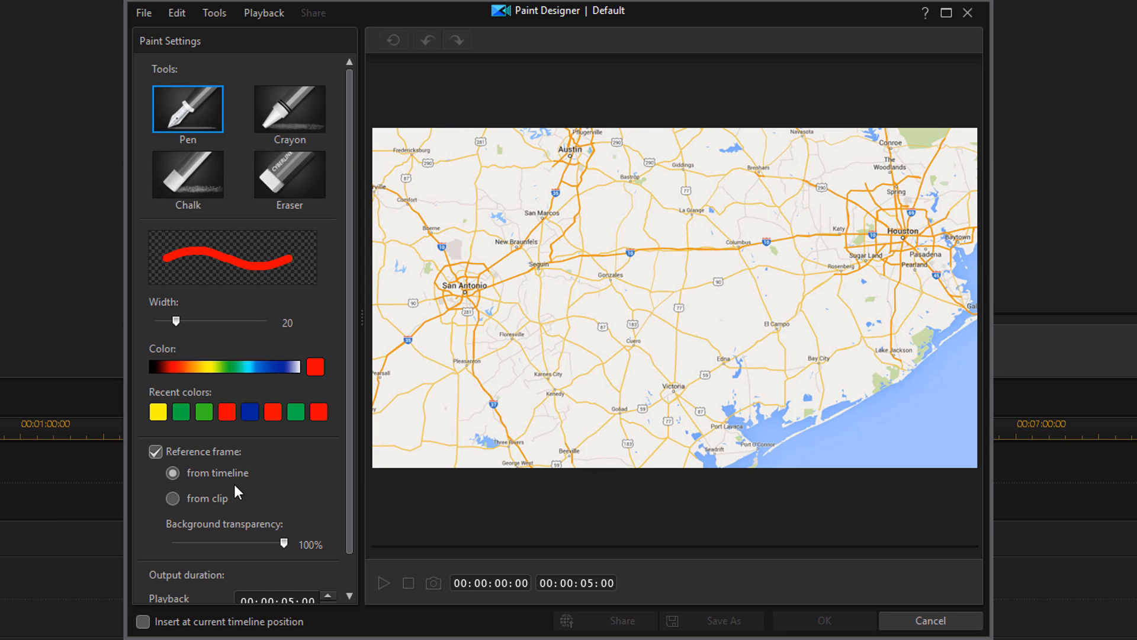
mouse_move(211, 523)
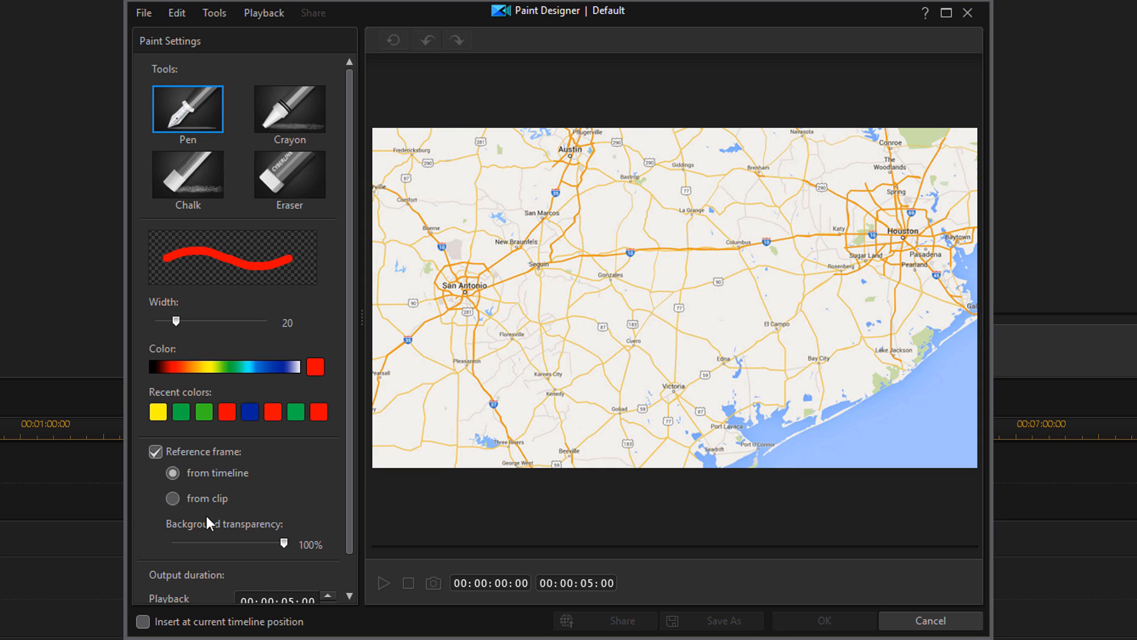
click(173, 497)
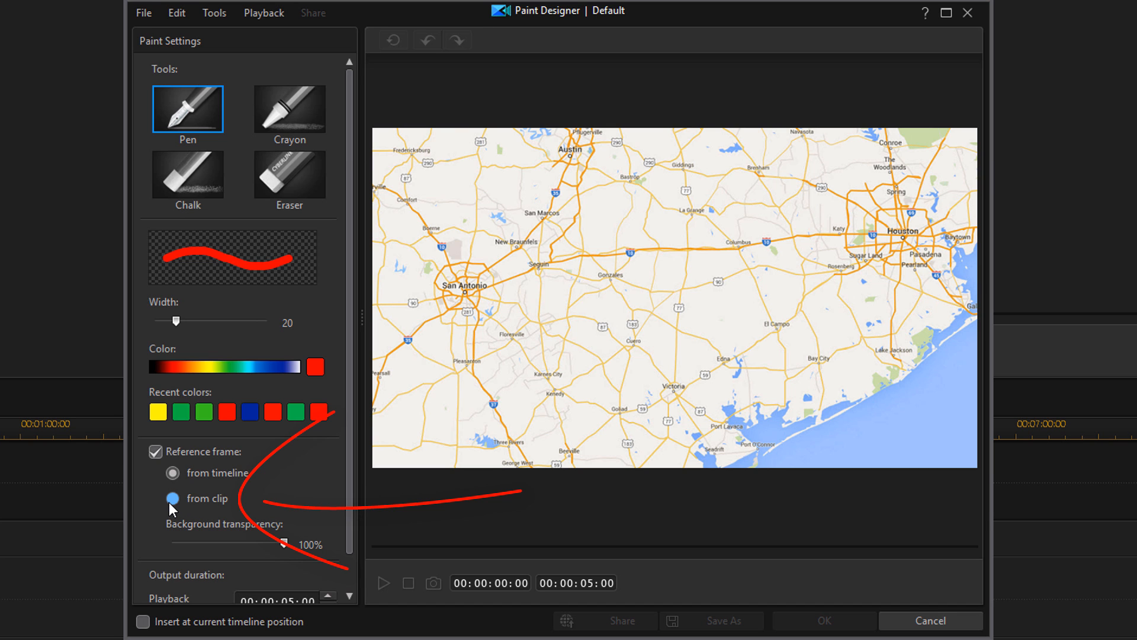
click(173, 498)
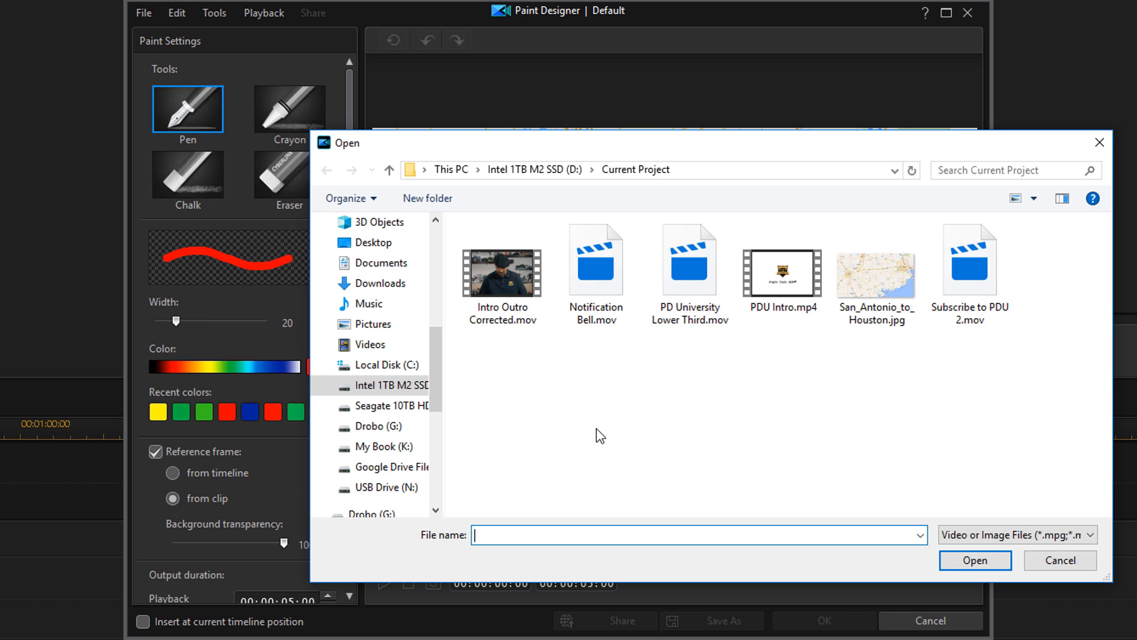
mouse_move(864, 497)
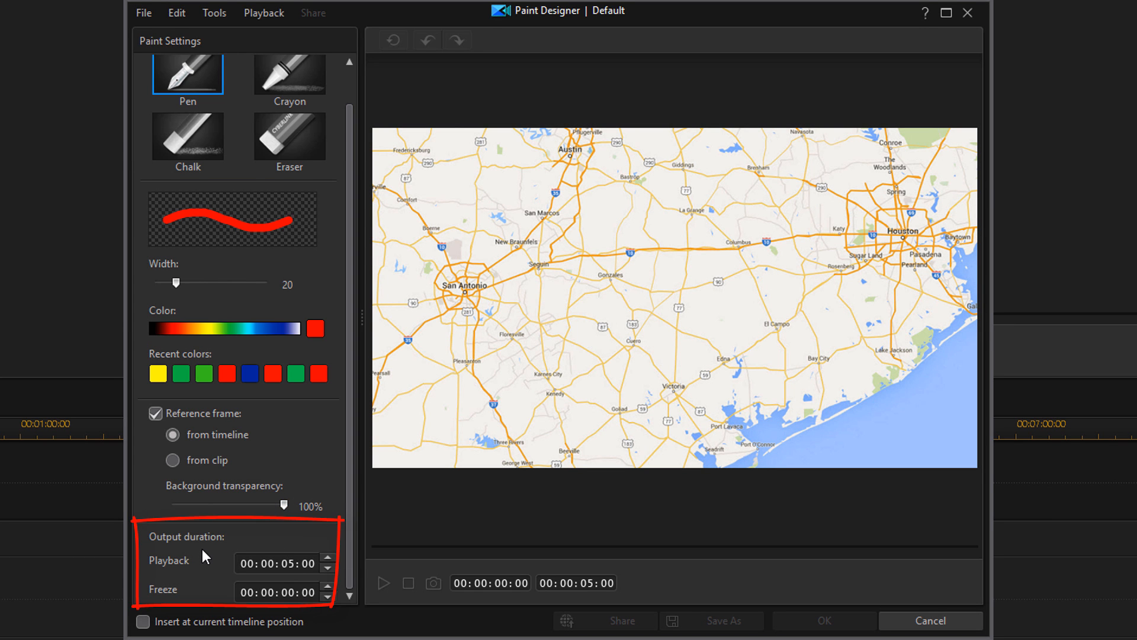
mouse_move(201, 569)
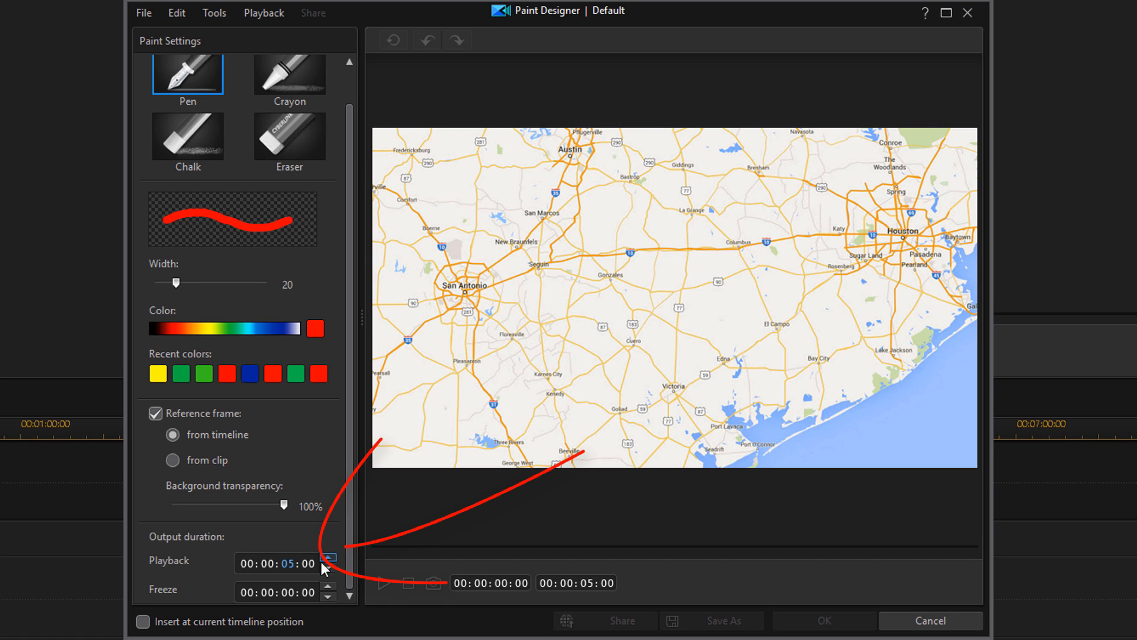
Set the animation output to 10 seconds playback plus a 5-second freeze.
click(331, 557)
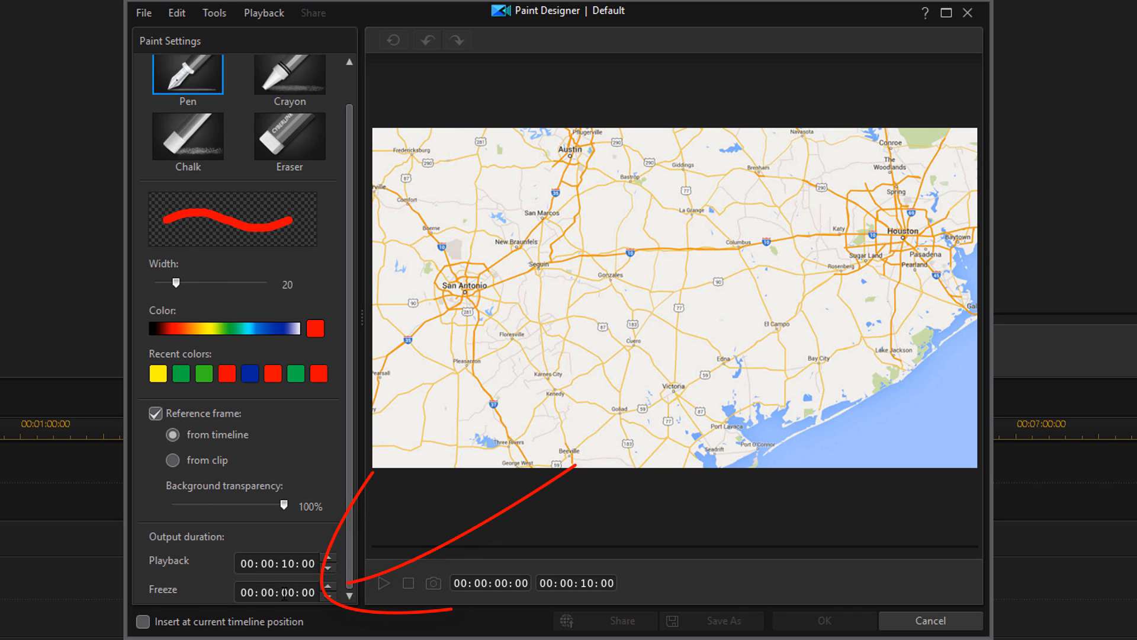
click(328, 597)
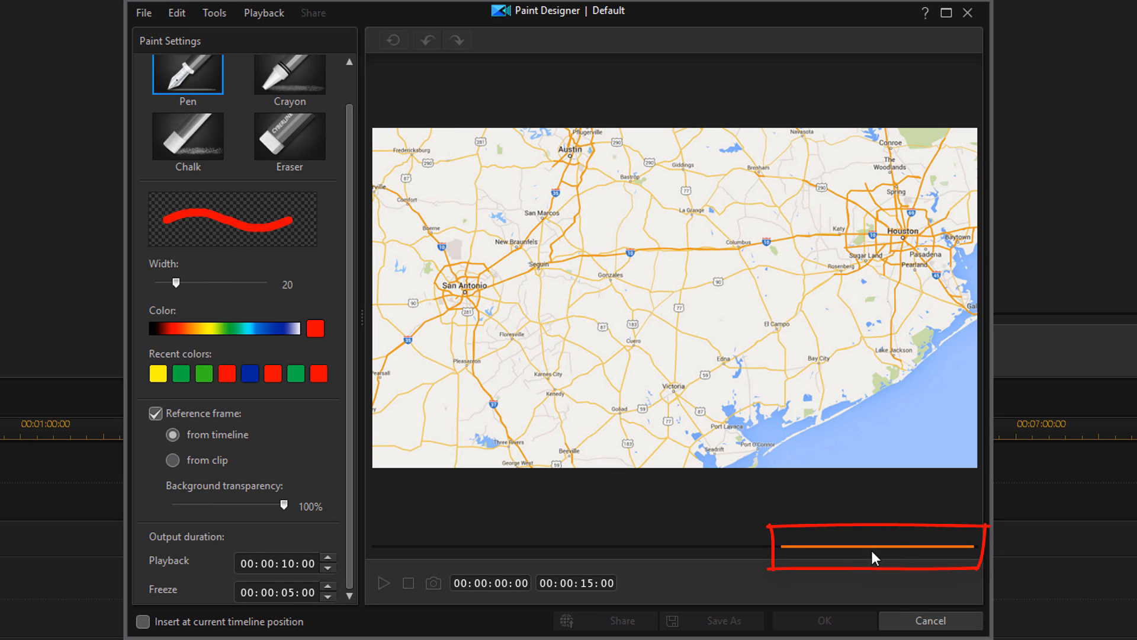
mouse_move(880, 557)
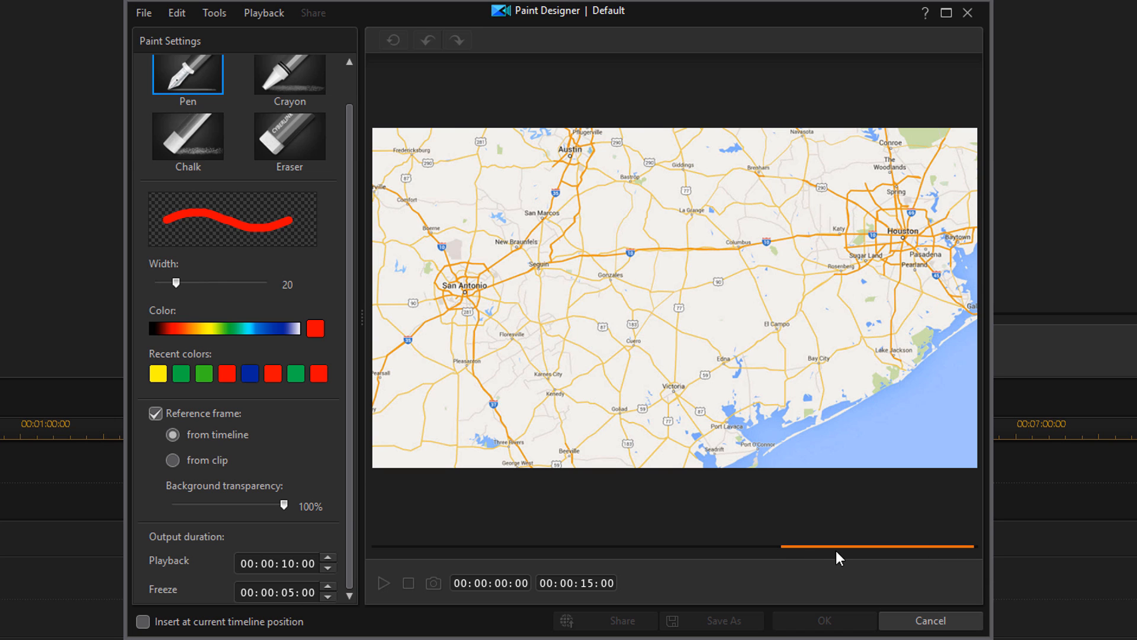
mouse_move(214, 578)
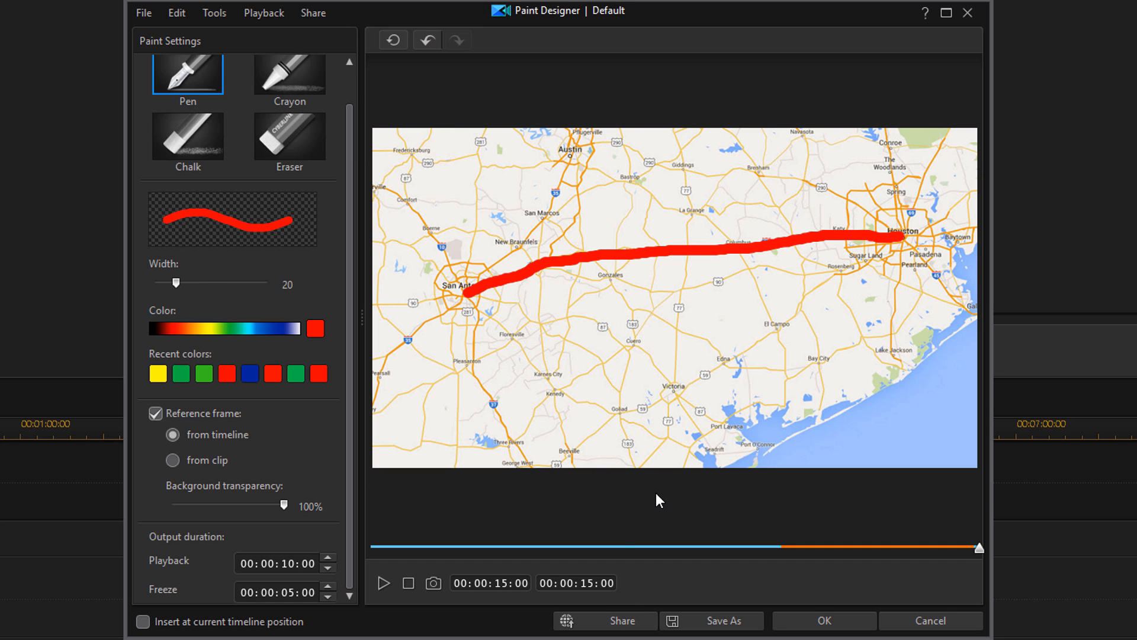
mouse_move(648, 514)
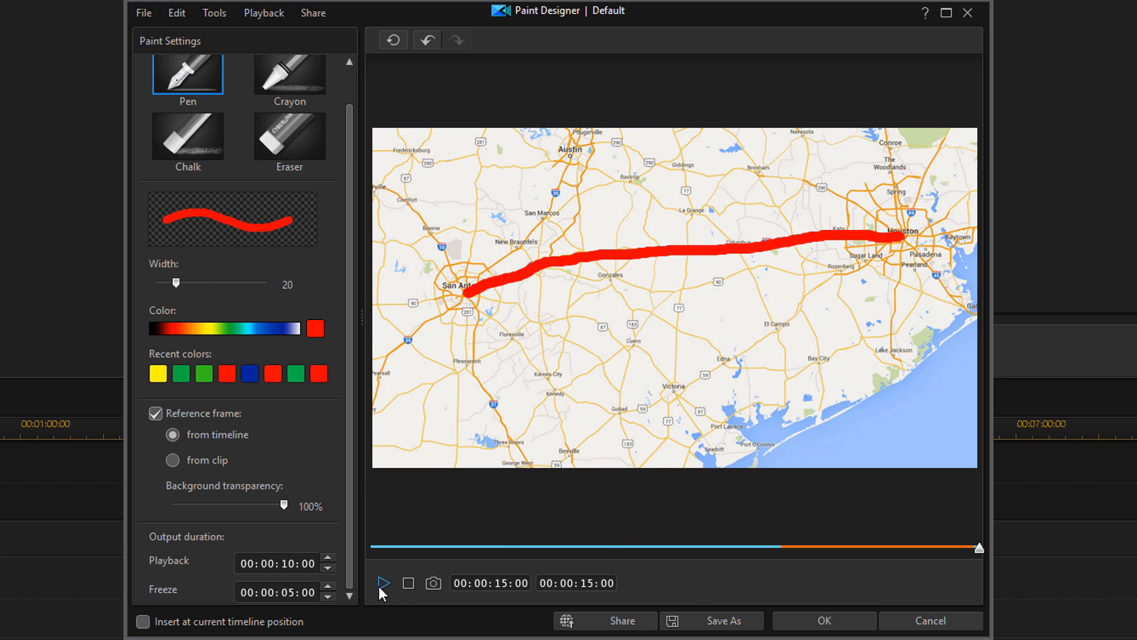
mouse_move(674, 515)
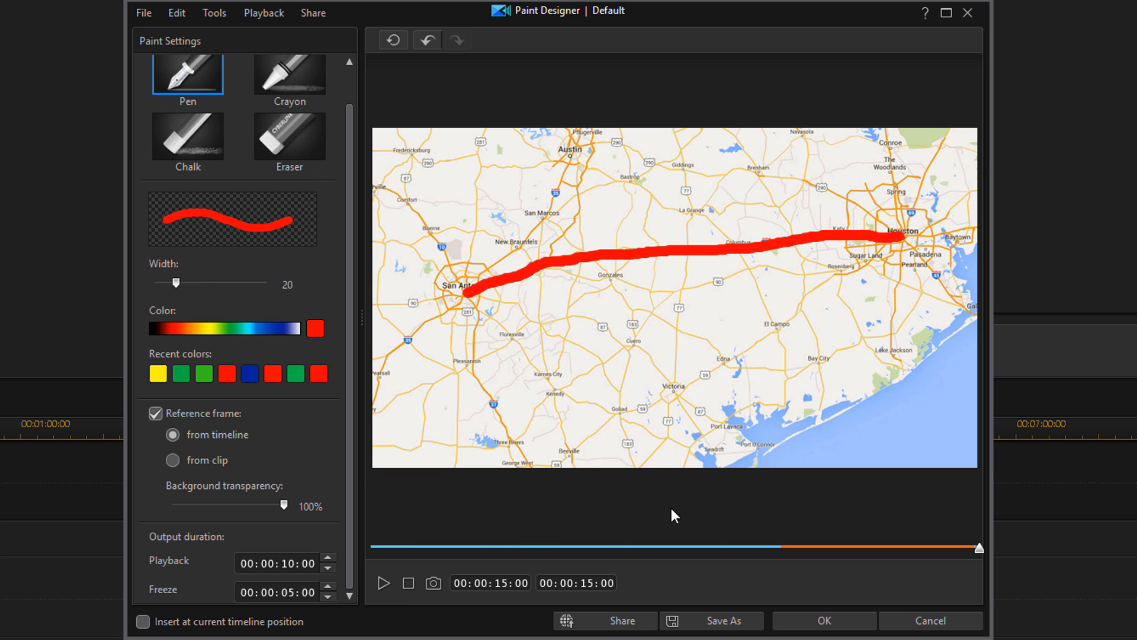
mouse_move(782, 553)
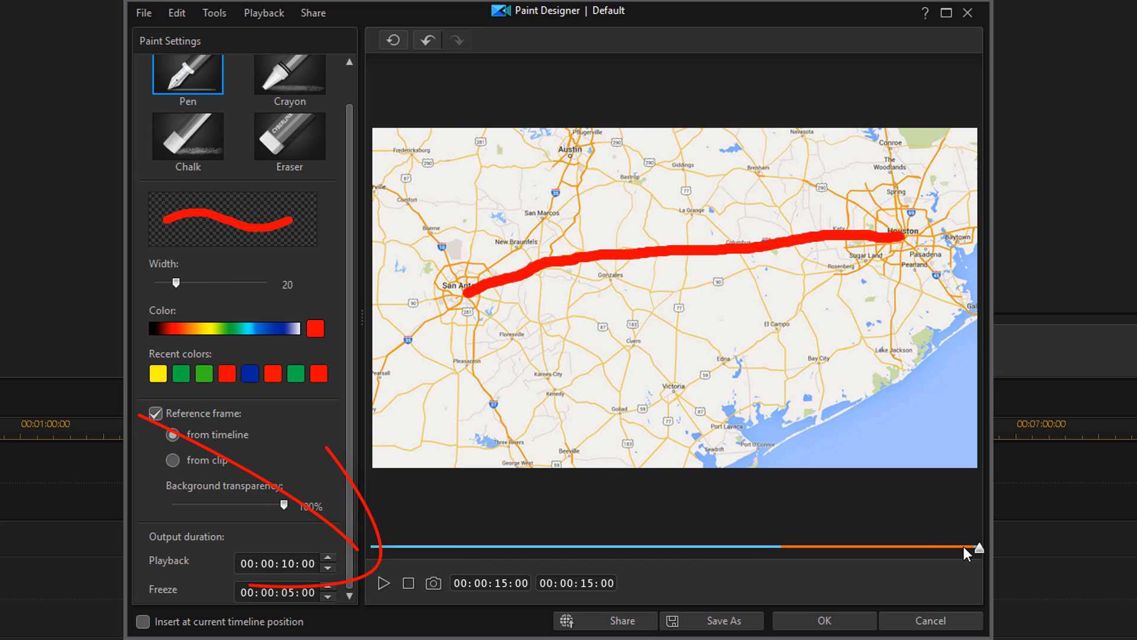
mouse_move(383, 583)
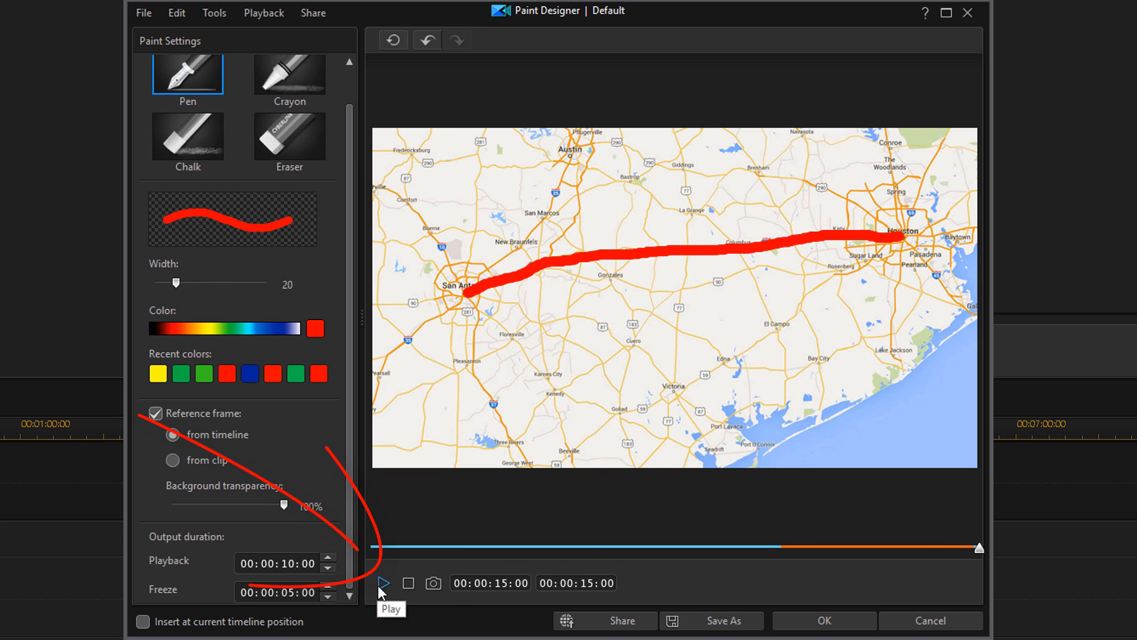
click(384, 583)
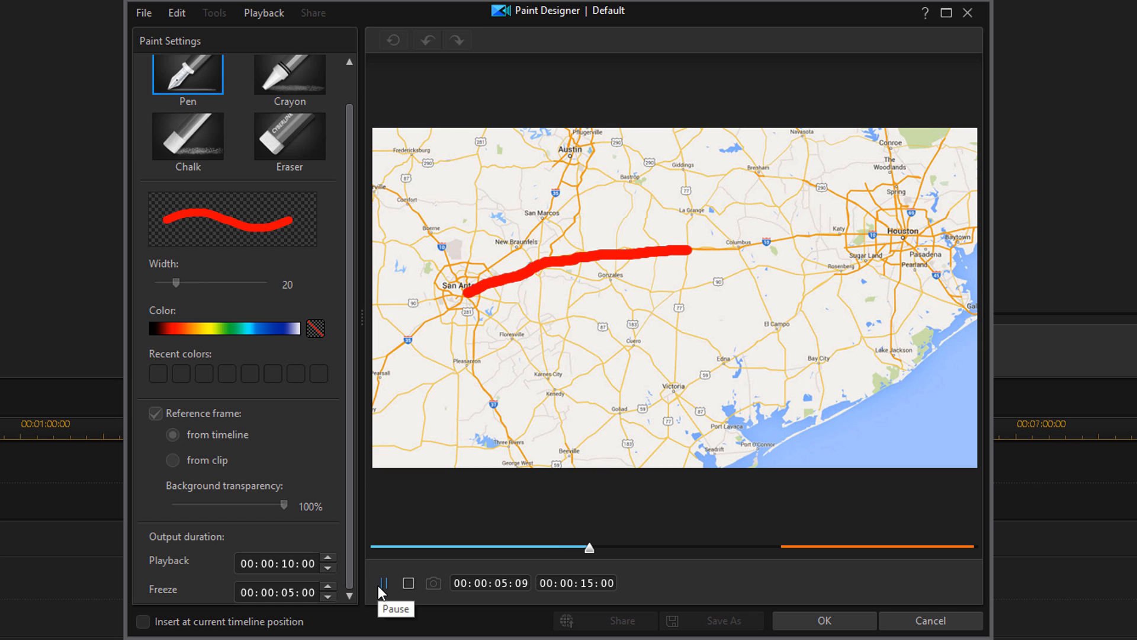
click(383, 582)
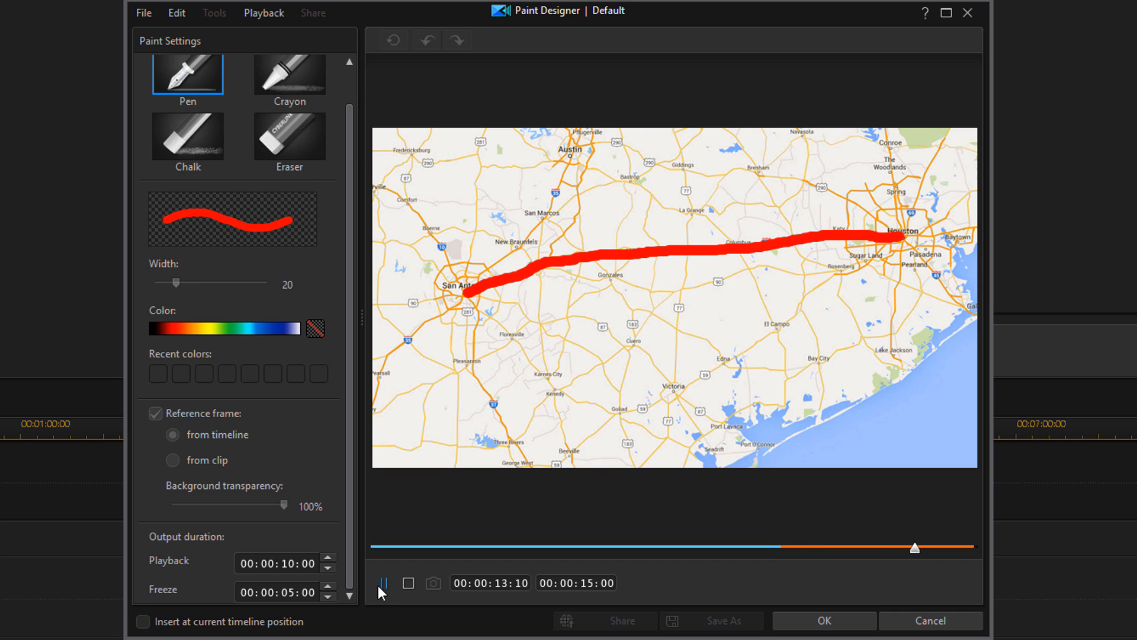
click(383, 583)
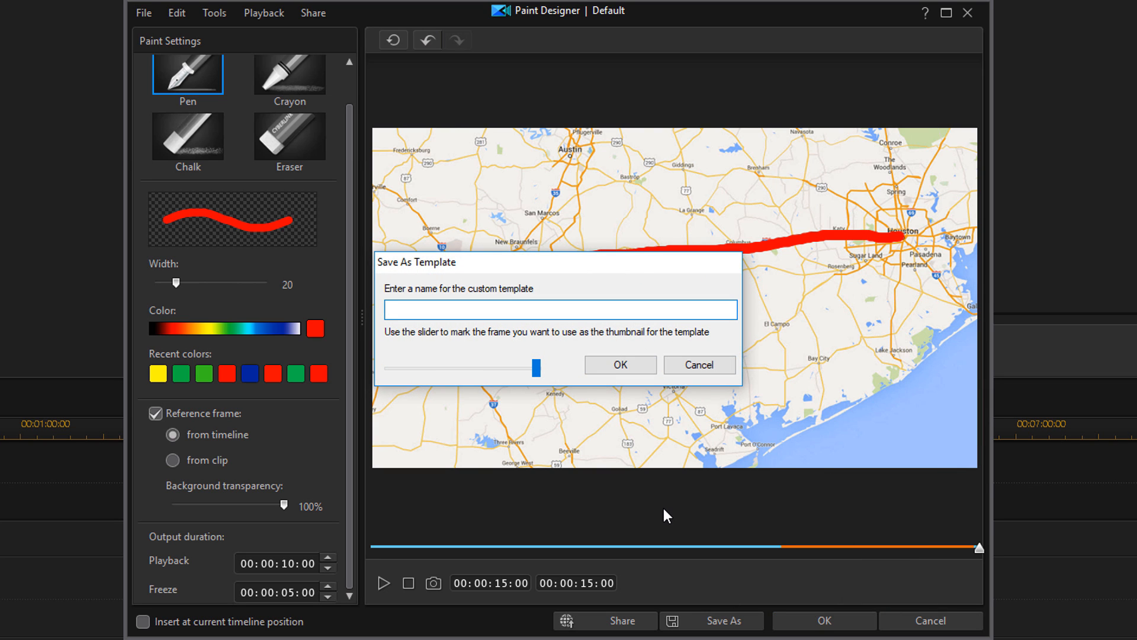
Name the template 'Map Path' and confirm saving it to the Custom library.
text(Map)
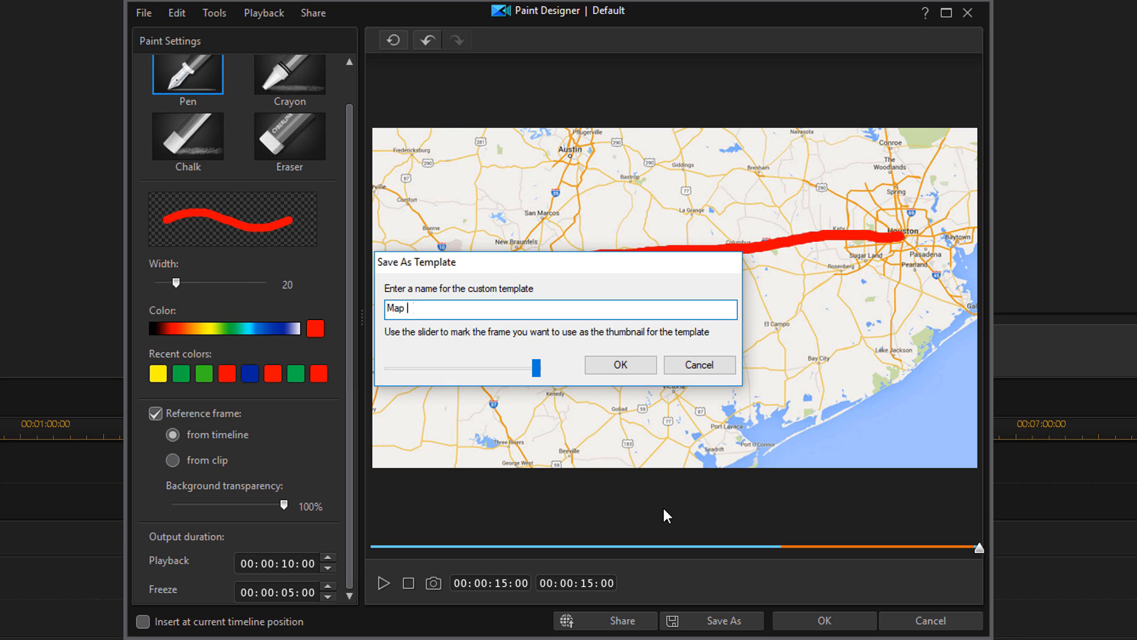
text(Path)
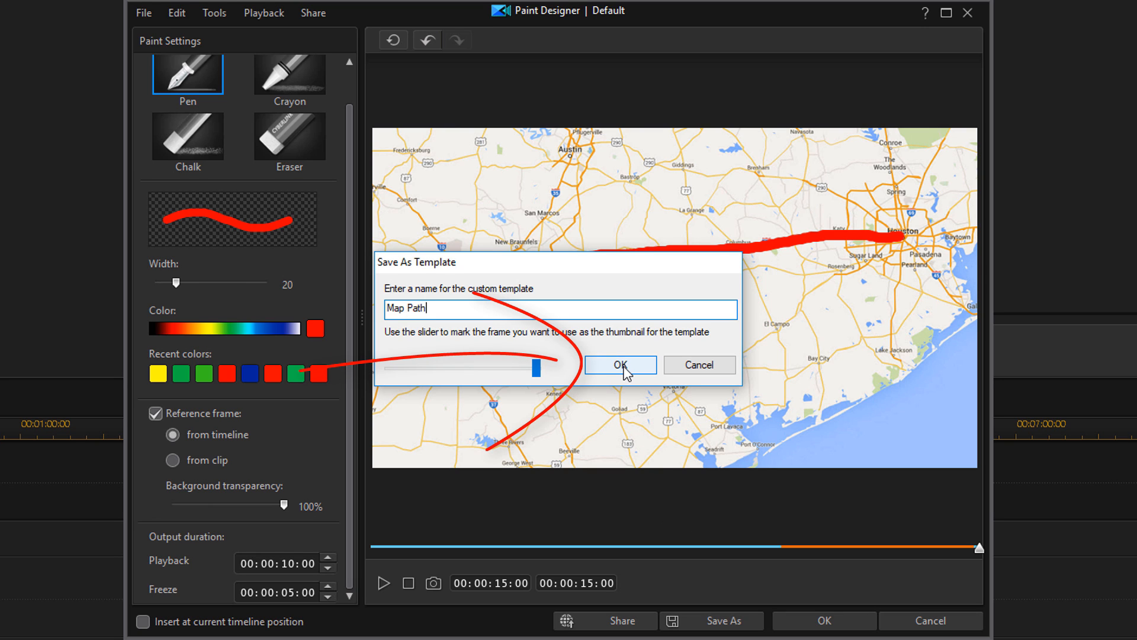
click(618, 364)
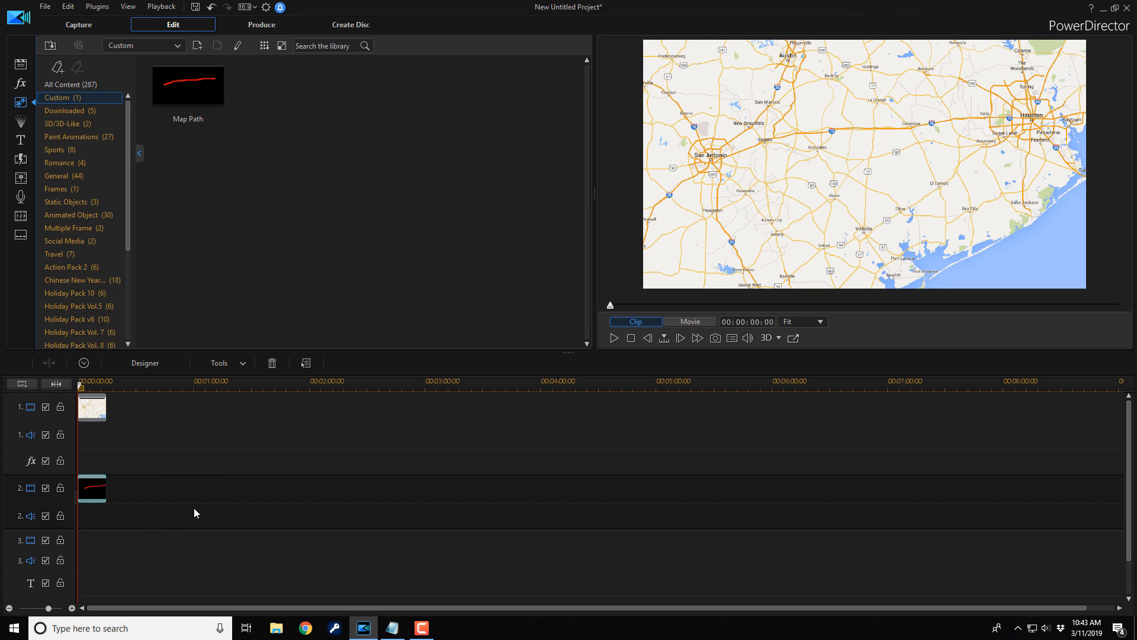
mouse_move(613, 339)
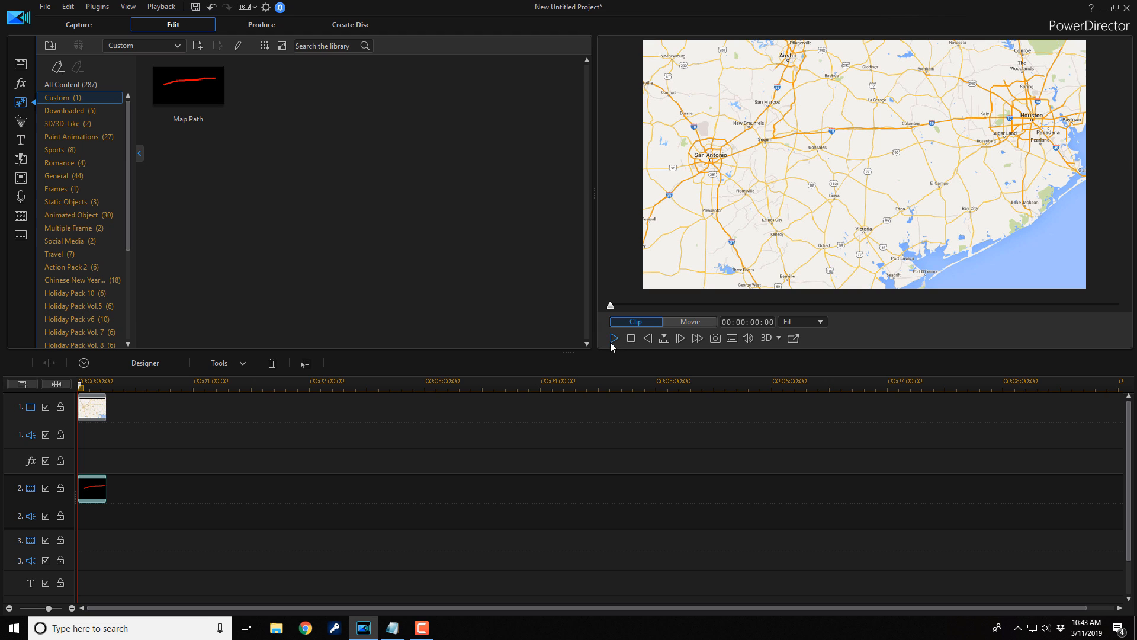
mouse_move(613, 338)
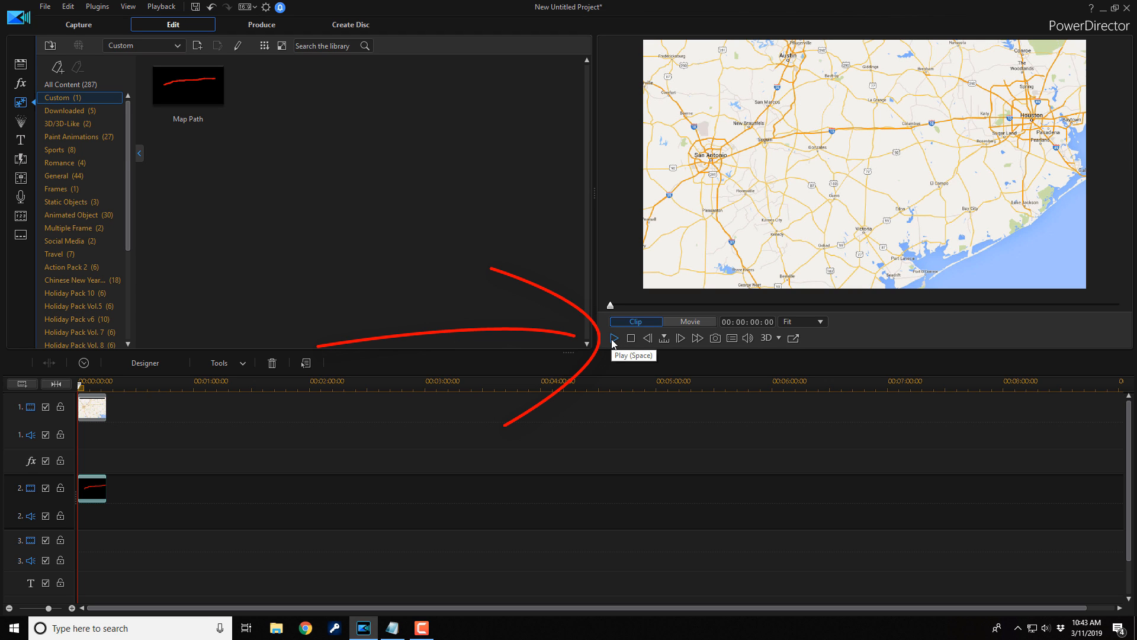
Play the timeline preview to watch the red route grow over the map to Houston.
click(615, 338)
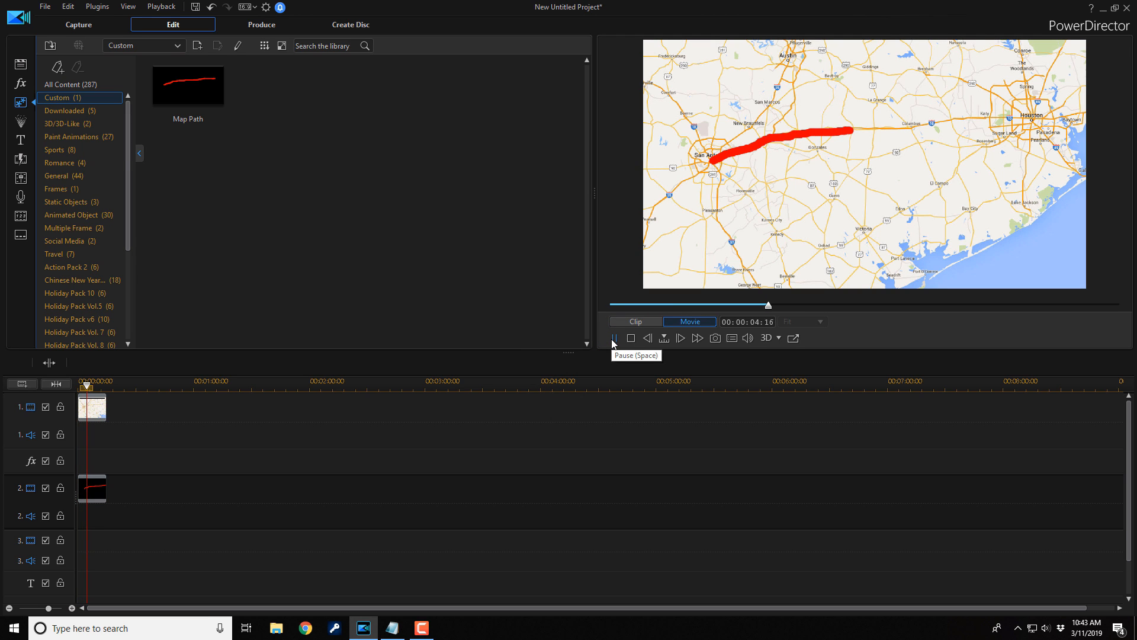
click(614, 337)
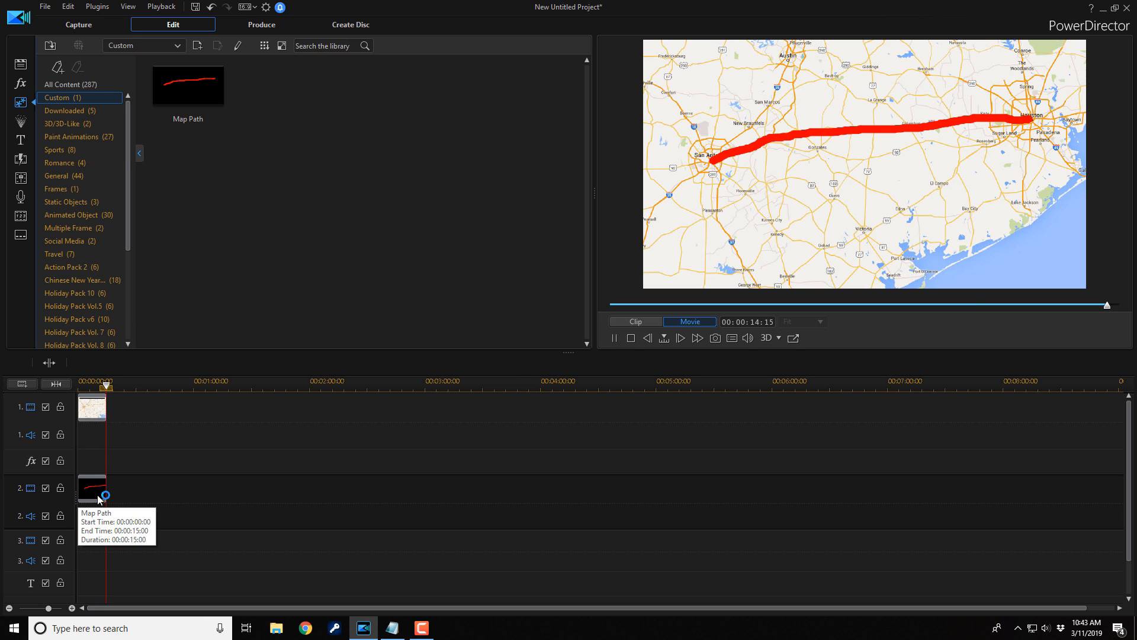
click(91, 486)
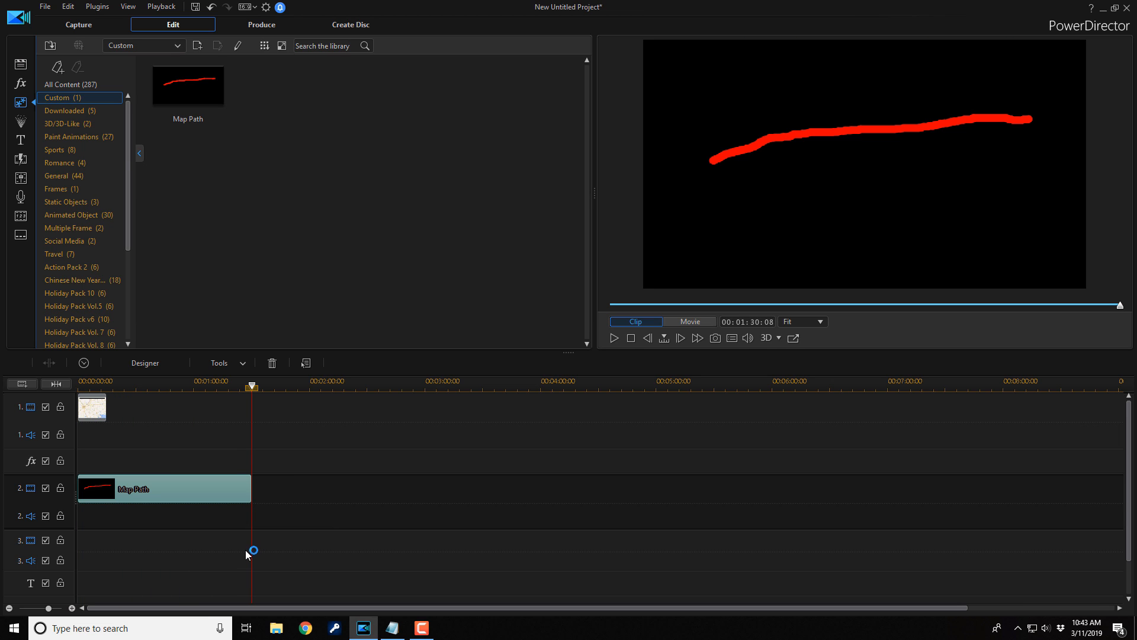
mouse_move(252, 493)
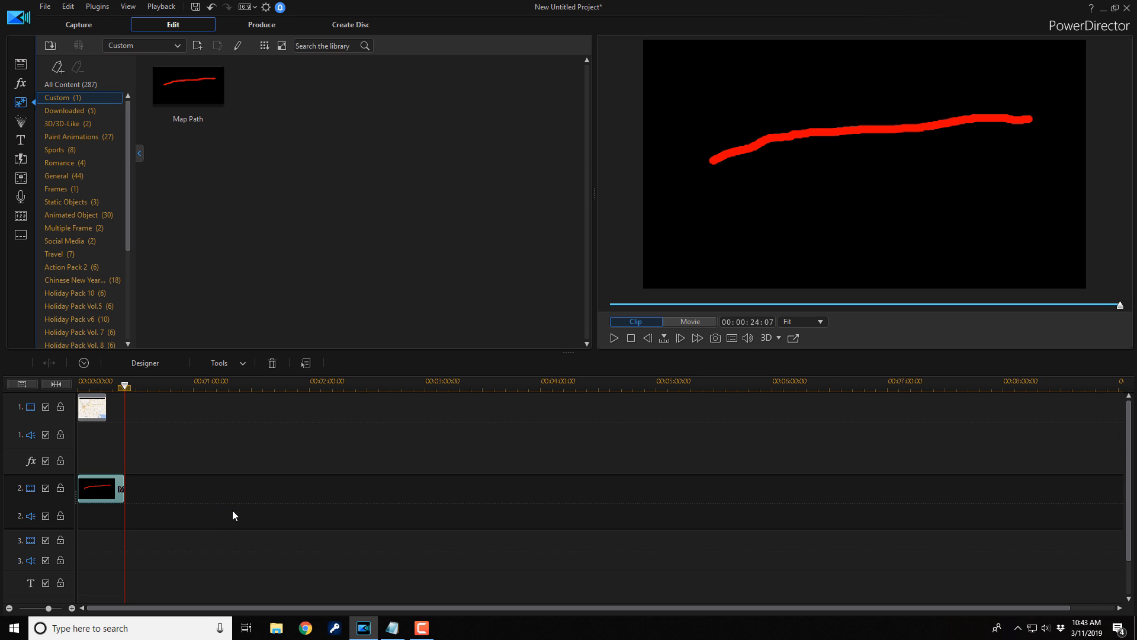
mouse_move(167, 513)
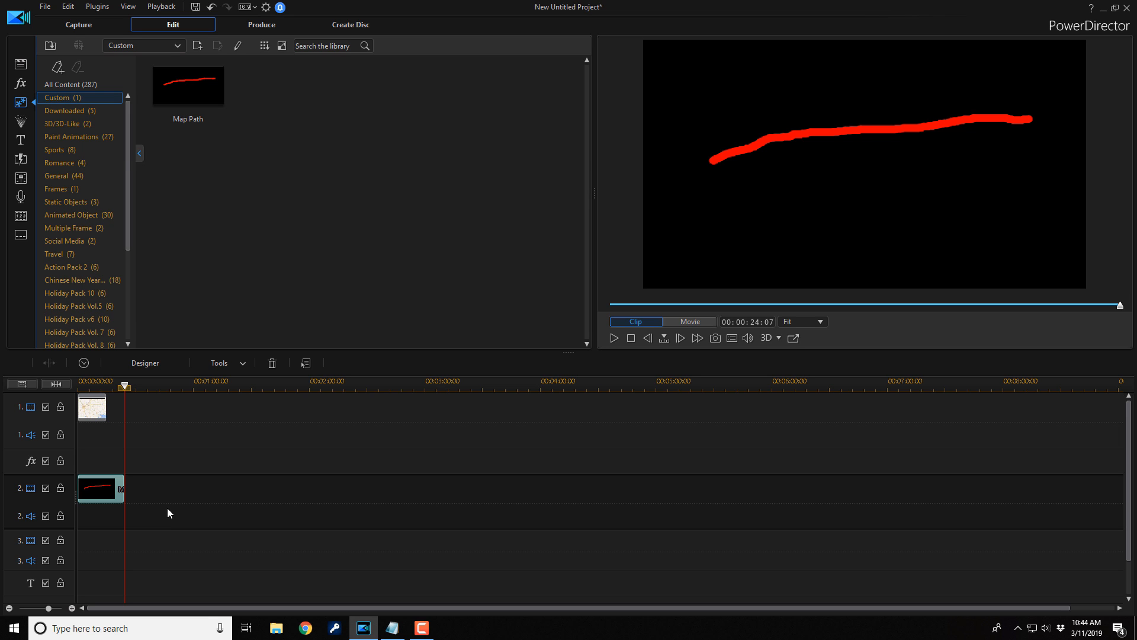
mouse_move(110, 496)
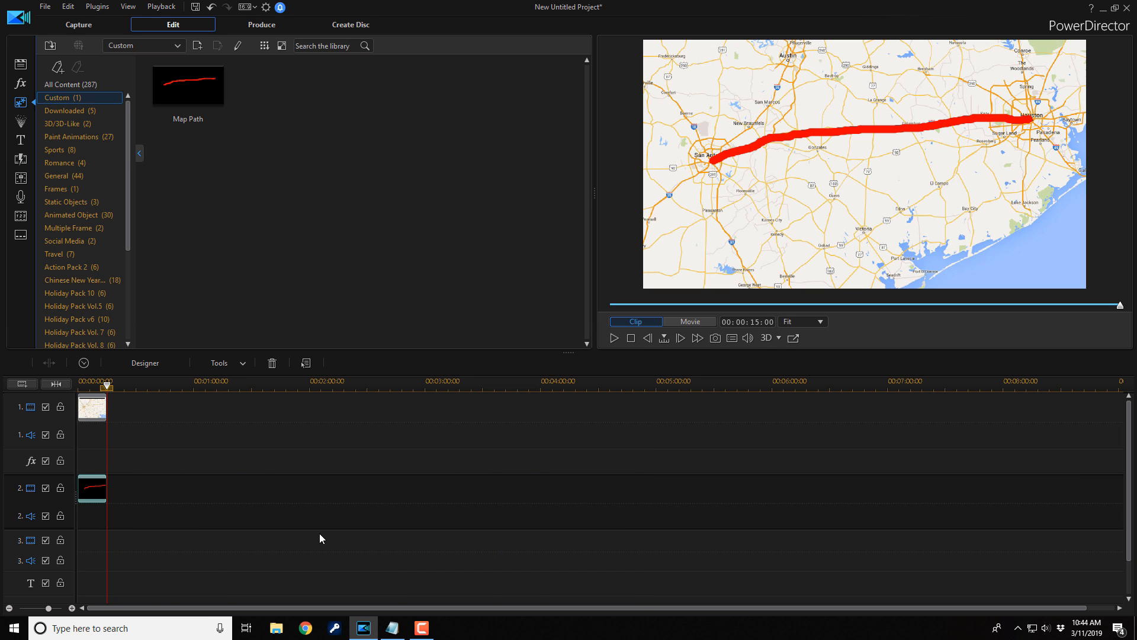
click(688, 321)
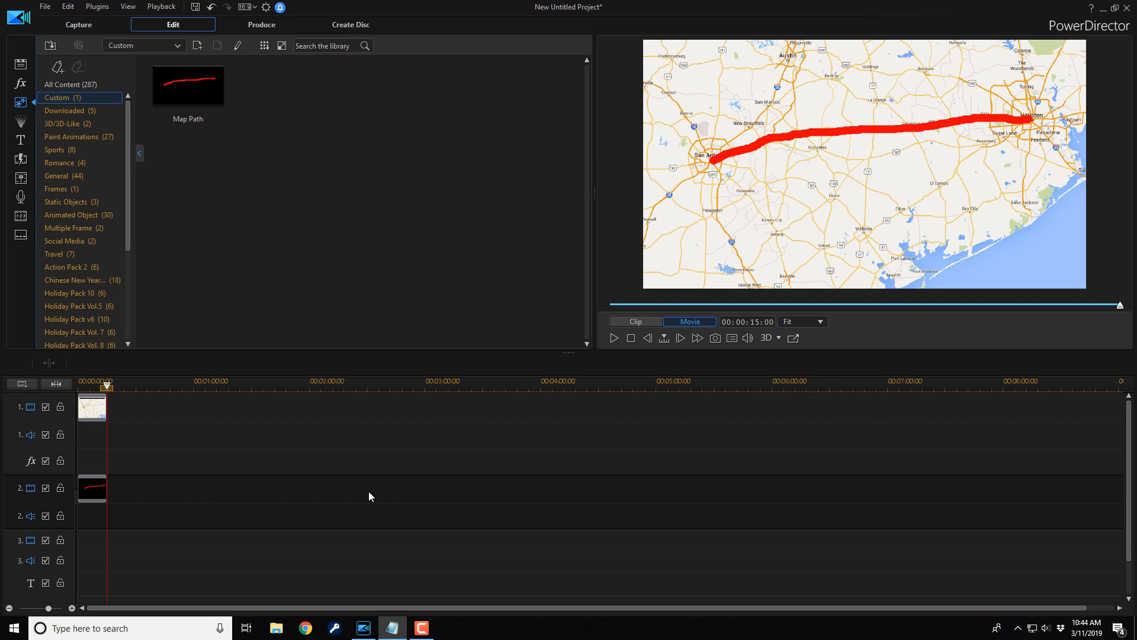